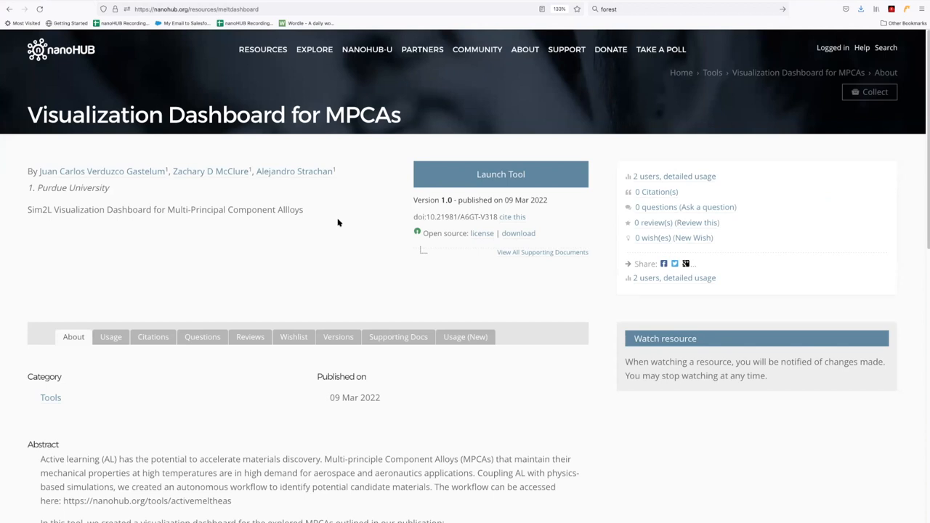
- Scroll the Visualization Dashboard for MPCAs page down to its Tags section
scroll(down, 3)
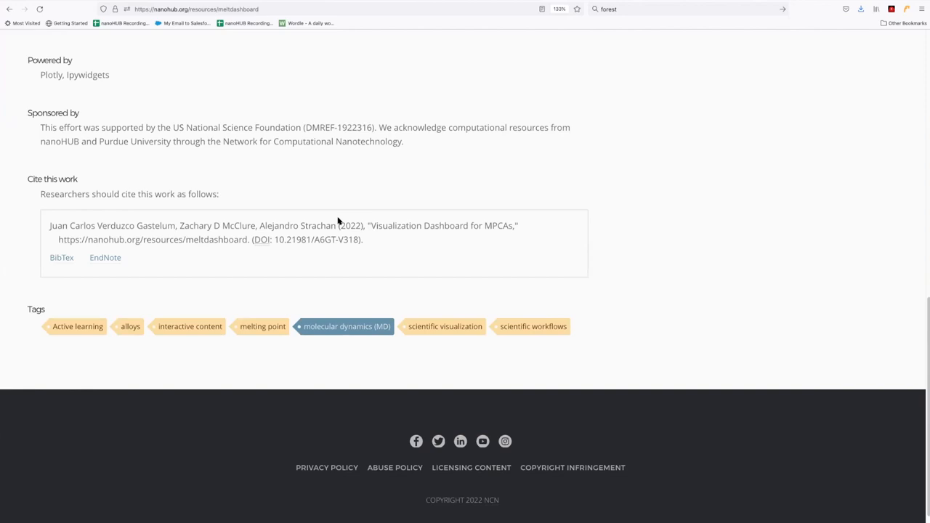
mouse_move(582, 294)
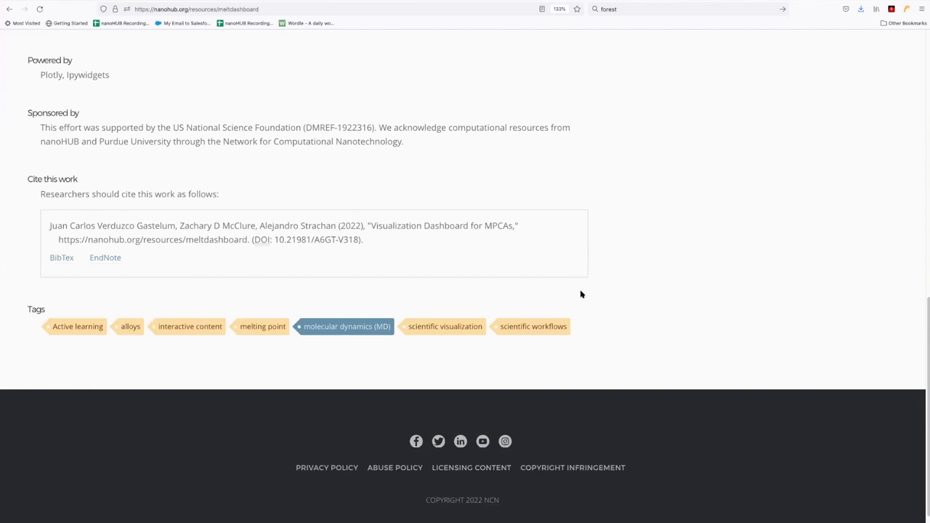
mouse_move(597, 307)
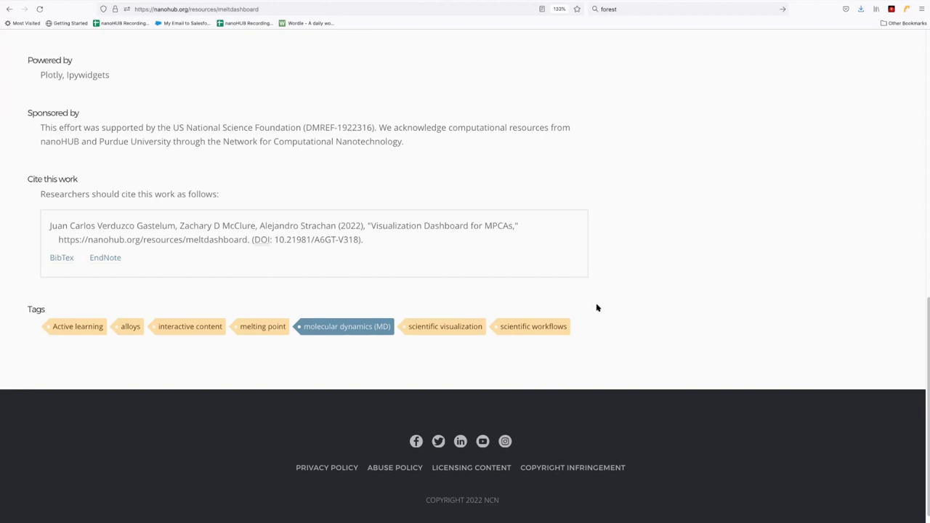
mouse_move(135, 309)
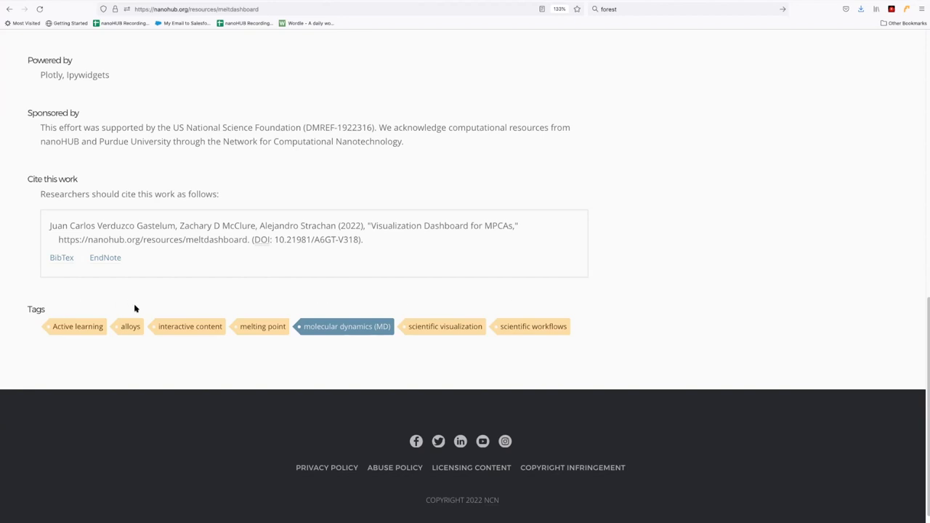
mouse_move(173, 306)
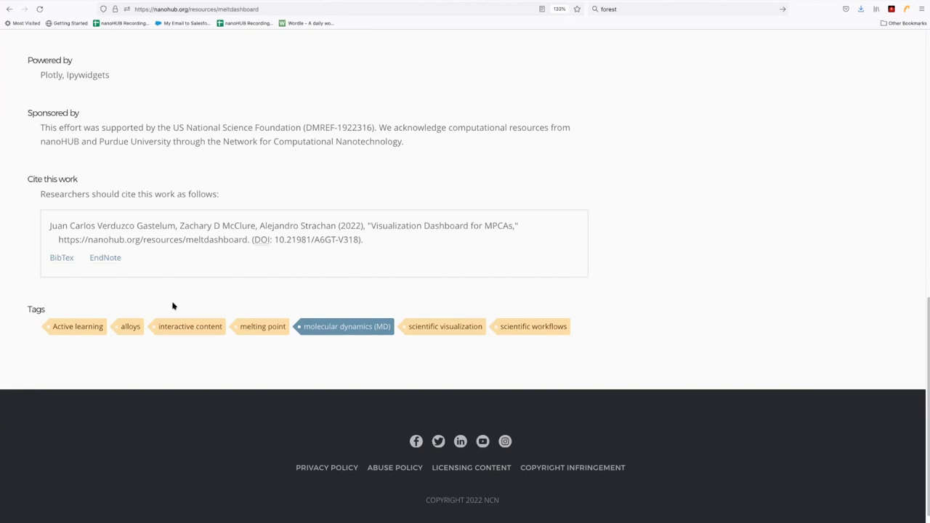
mouse_move(265, 303)
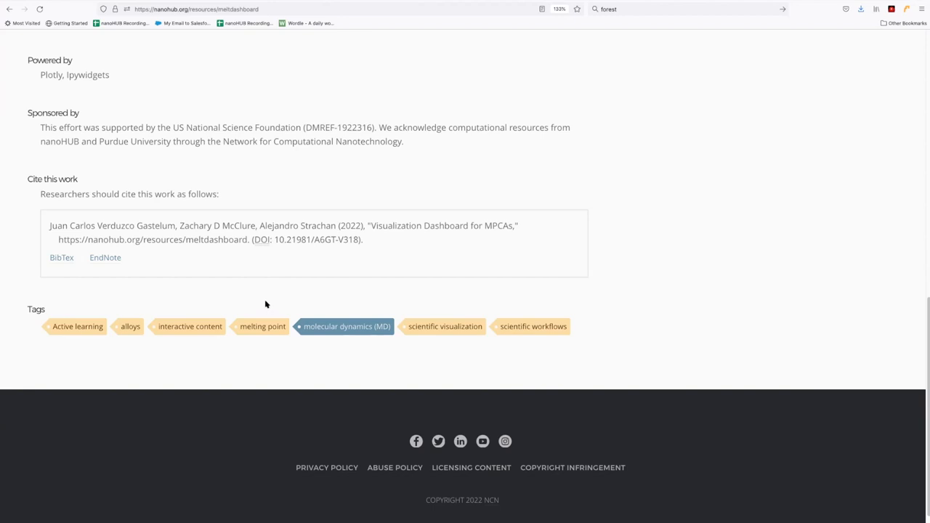
mouse_move(346, 301)
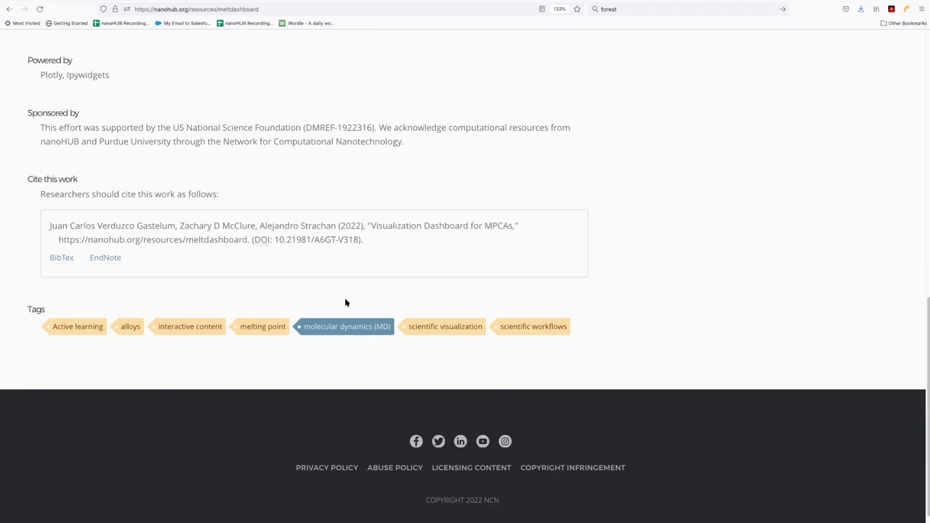
mouse_move(404, 294)
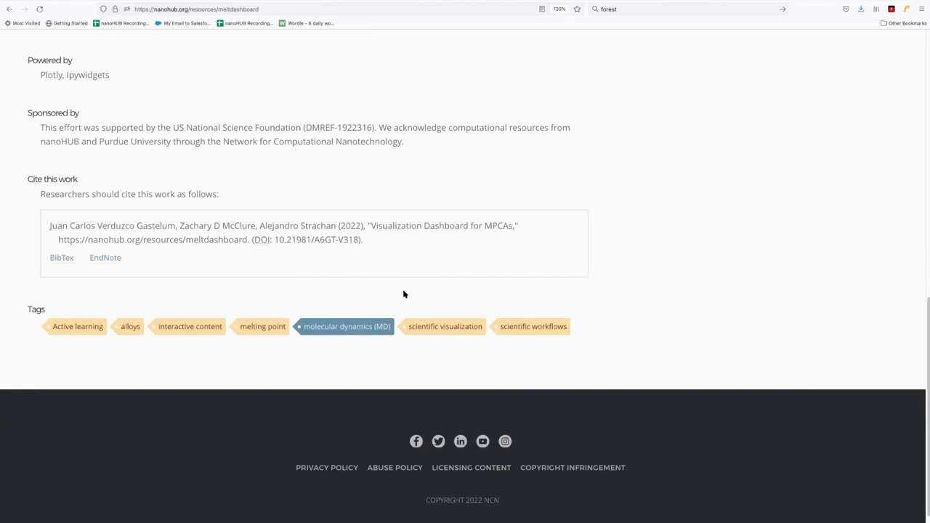
mouse_move(506, 296)
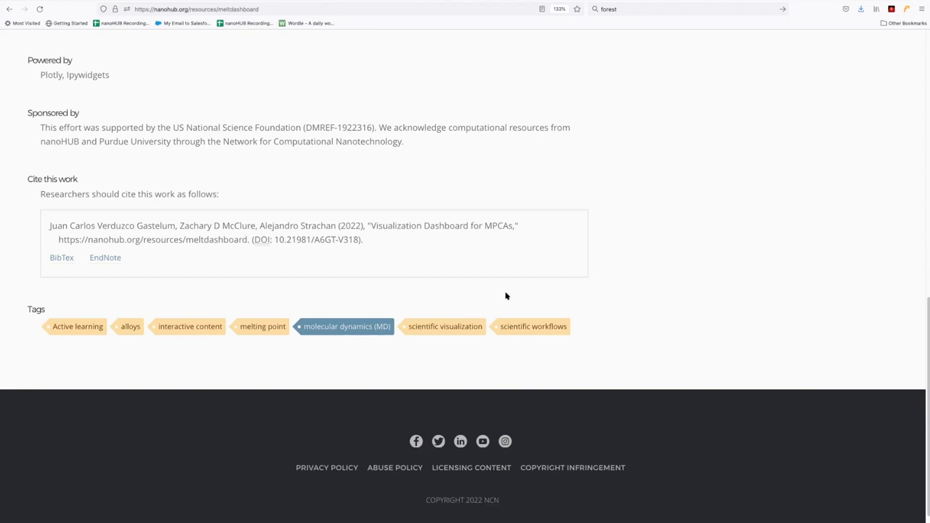
mouse_move(497, 295)
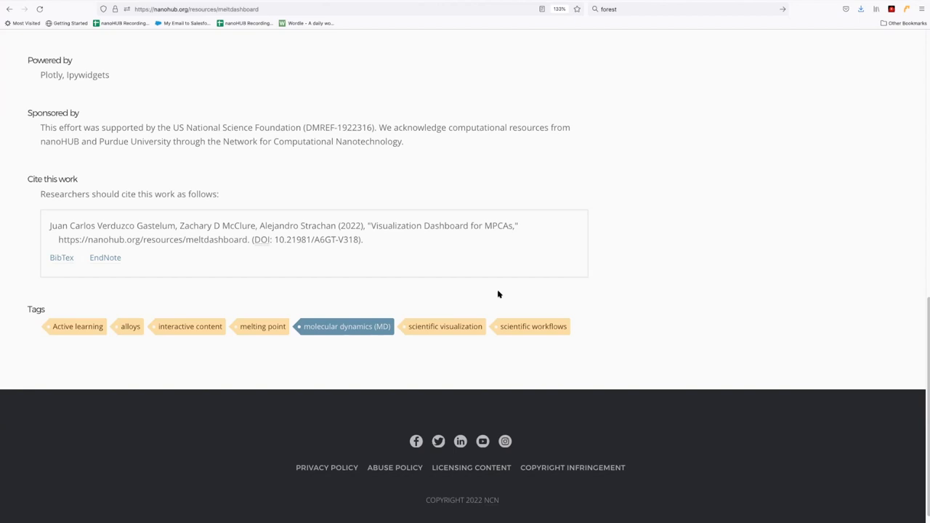
mouse_move(337, 282)
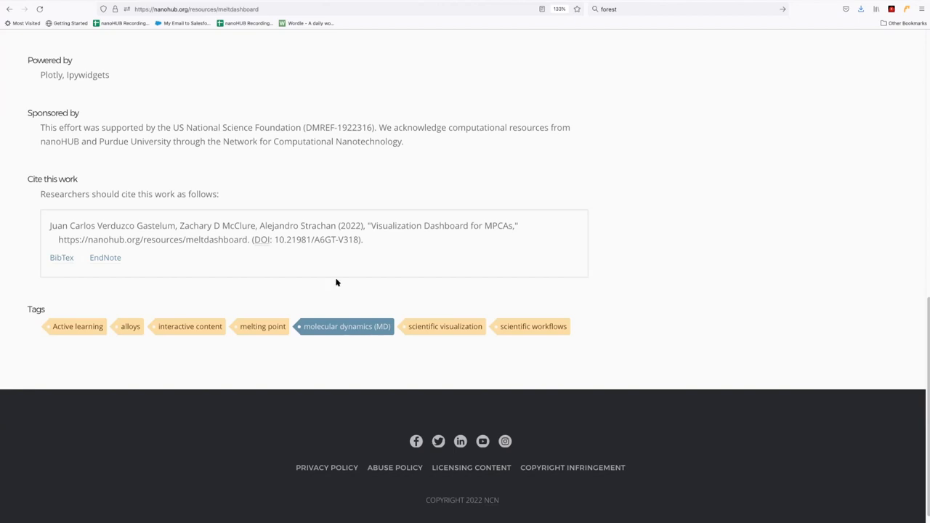
mouse_move(253, 308)
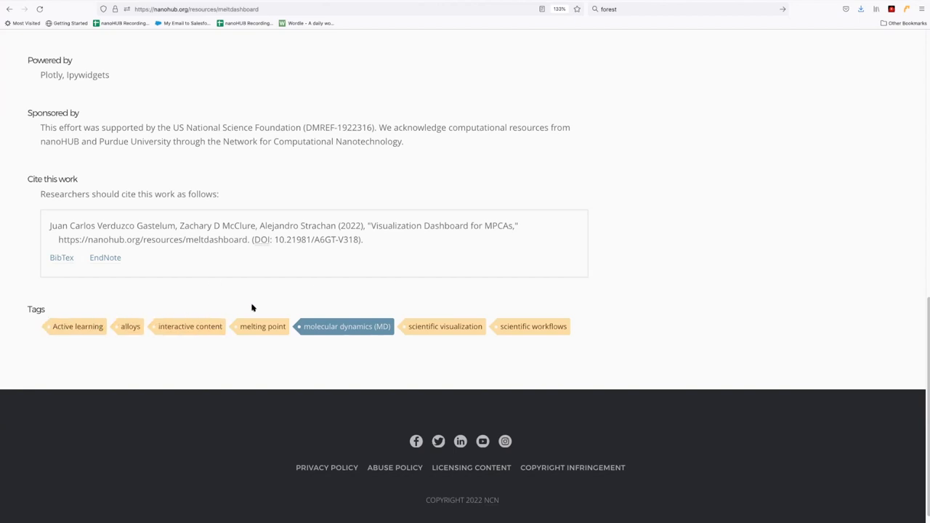
mouse_move(327, 308)
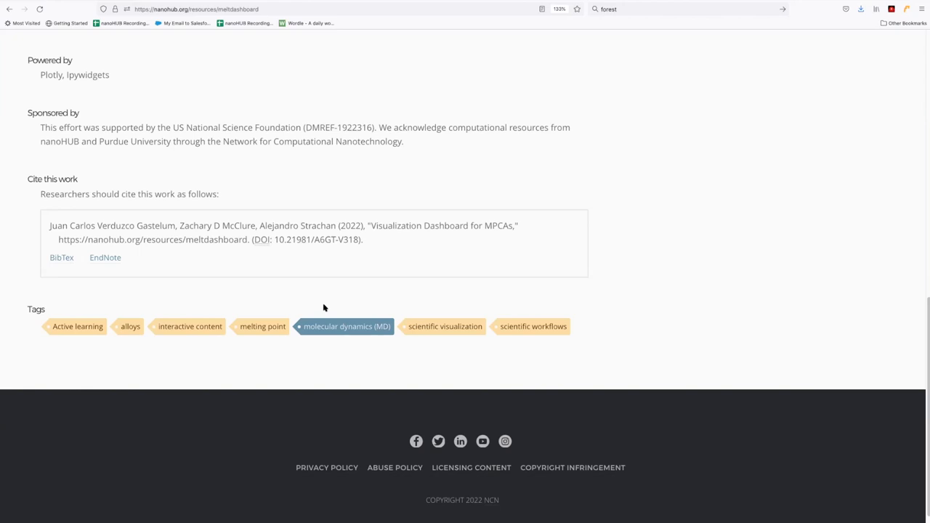
mouse_move(139, 365)
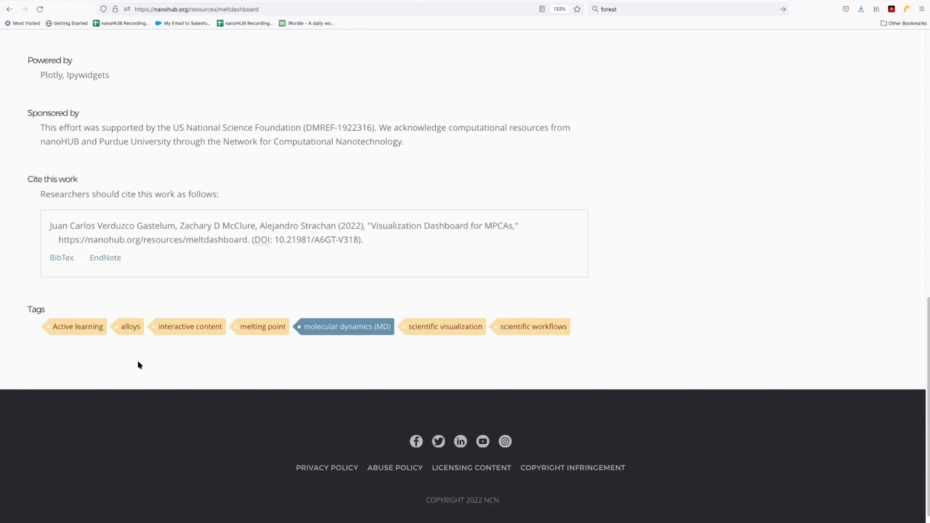
- Open the 'Active learning' tag and browse its seven tagged resources, returning to top
click(77, 326)
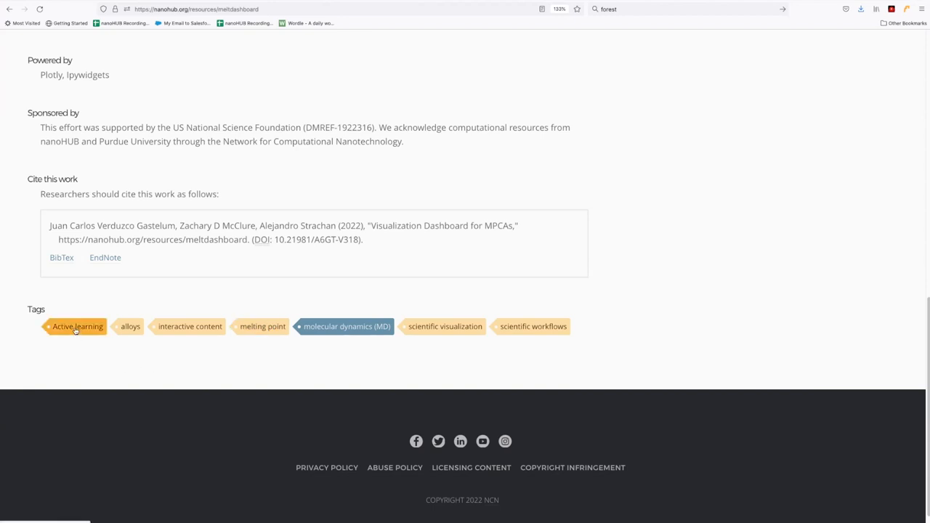
click(77, 327)
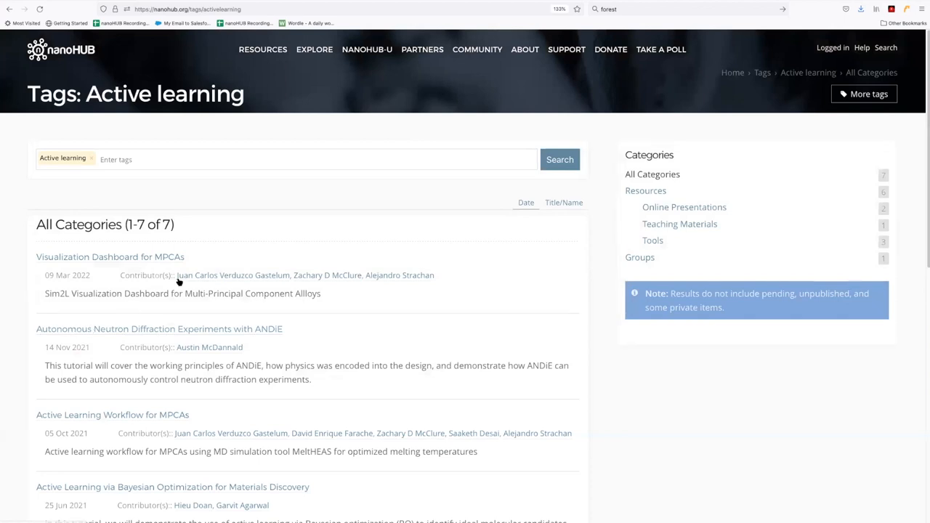
mouse_move(243, 234)
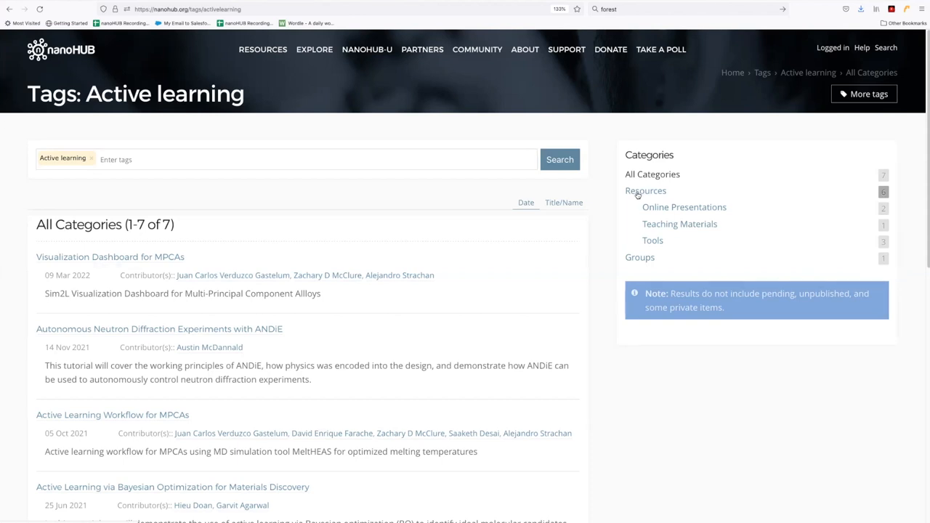
mouse_move(608, 229)
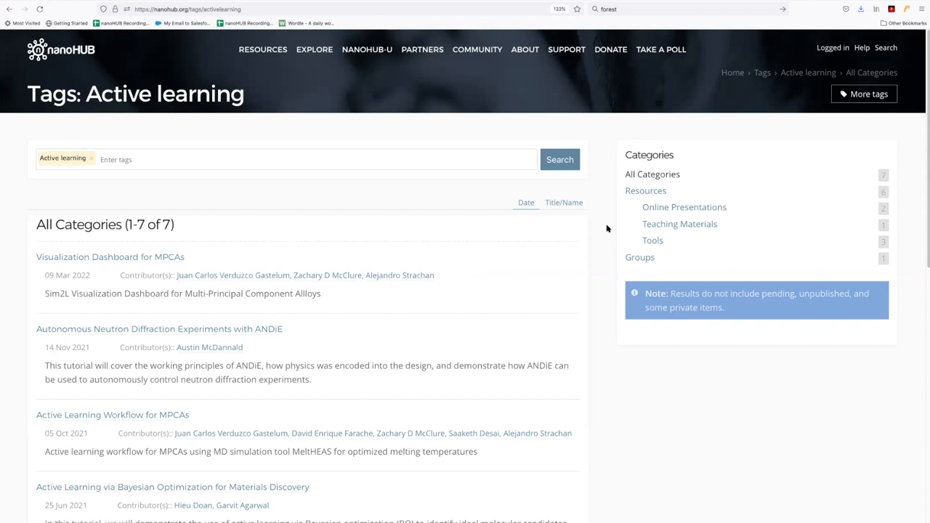
scroll(down, 3)
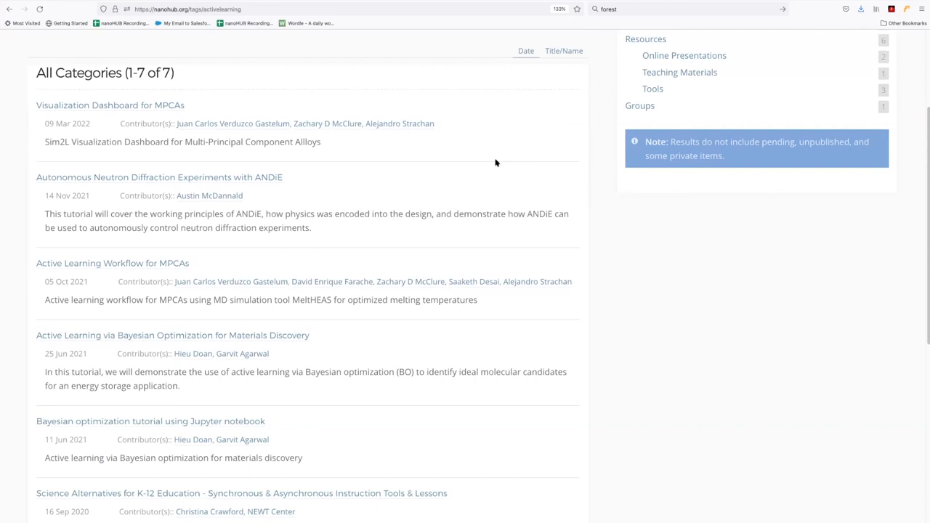
scroll(down, 3)
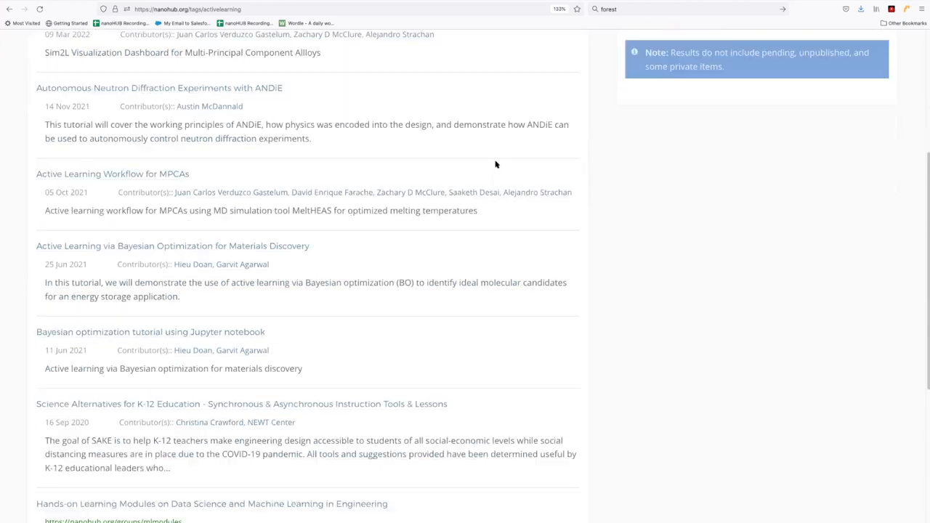
mouse_move(538, 292)
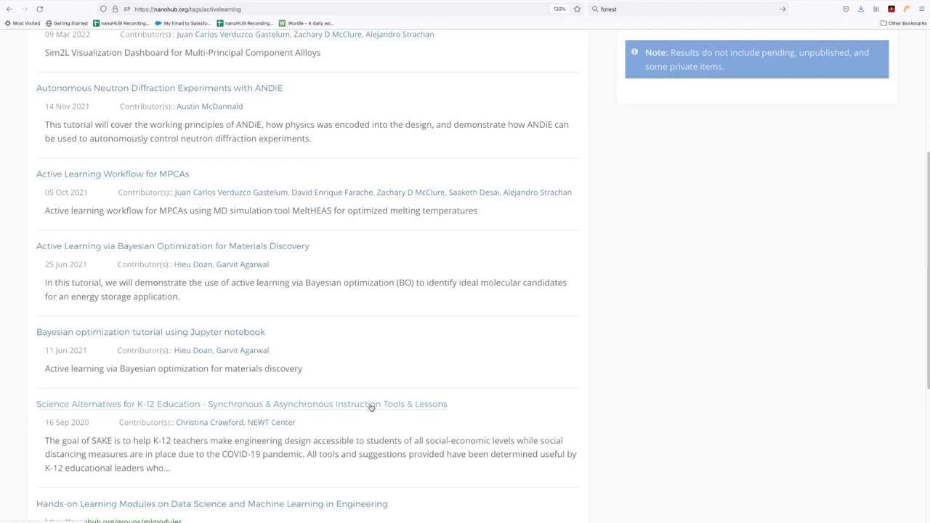
scroll(up, 3)
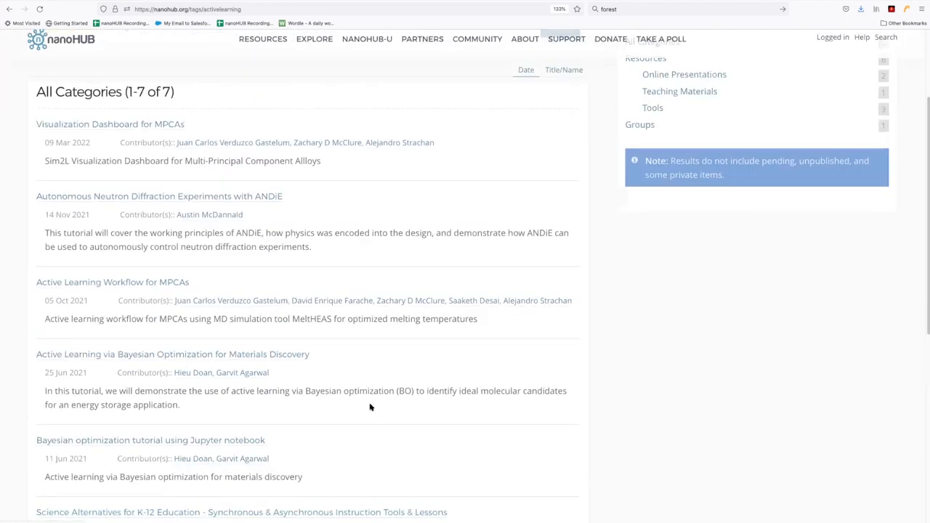
scroll(up, 3)
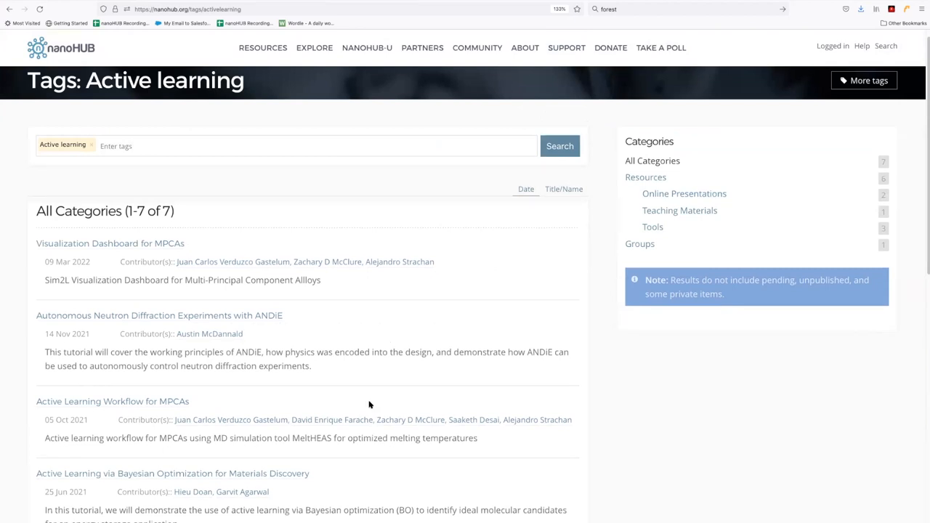
mouse_move(378, 393)
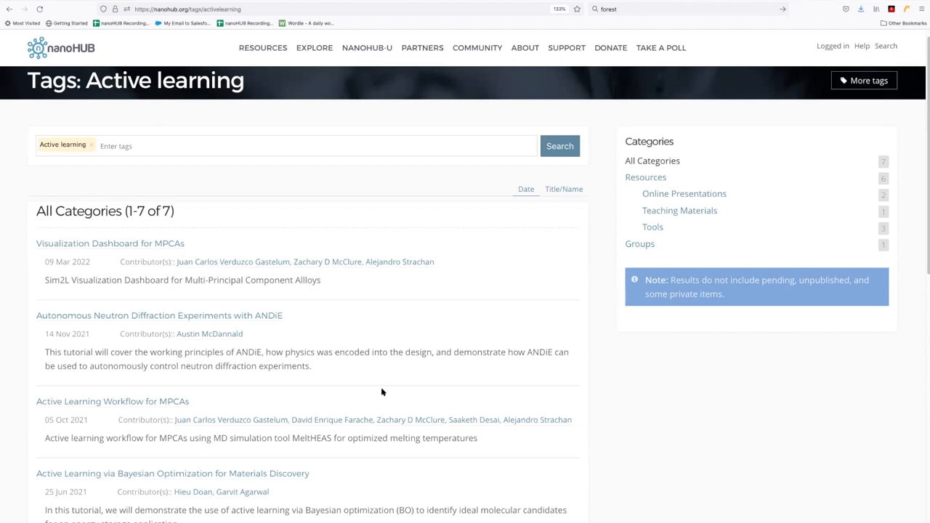
mouse_move(589, 205)
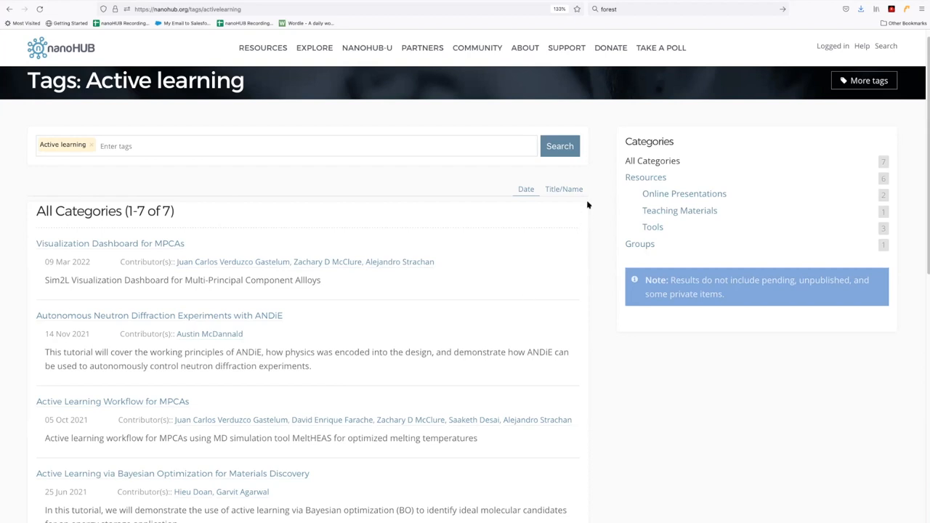
mouse_move(628, 129)
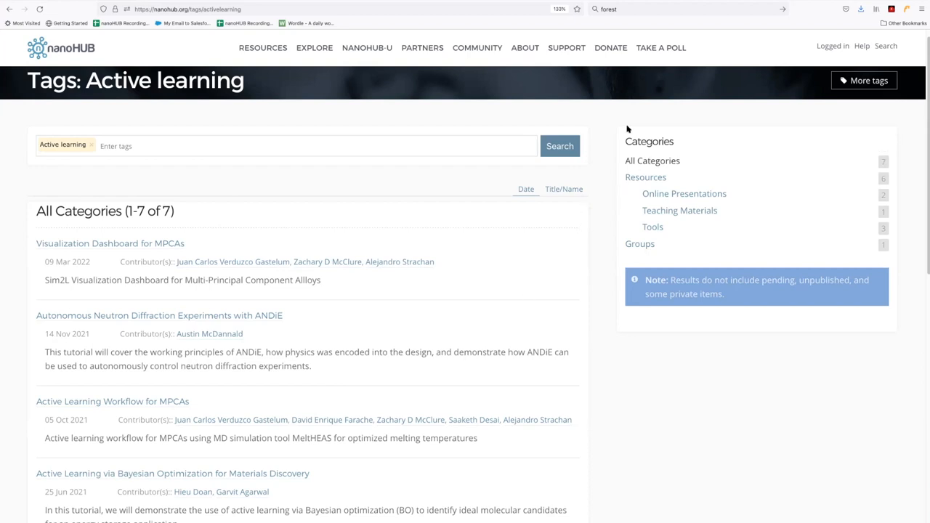
mouse_move(620, 314)
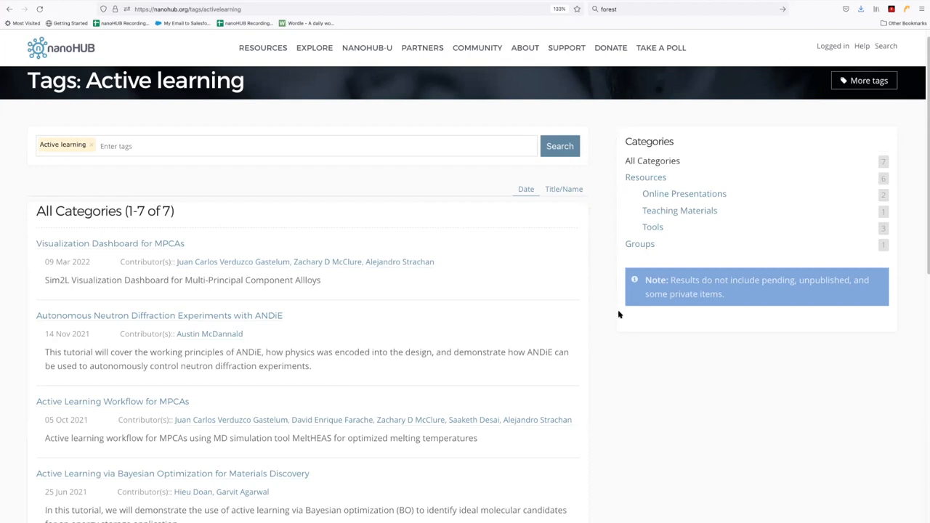
mouse_move(615, 324)
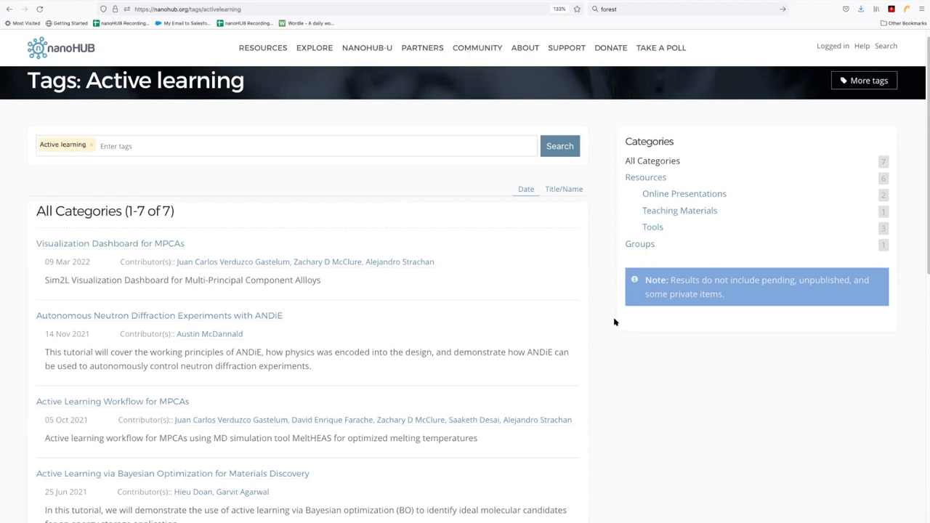
mouse_move(623, 300)
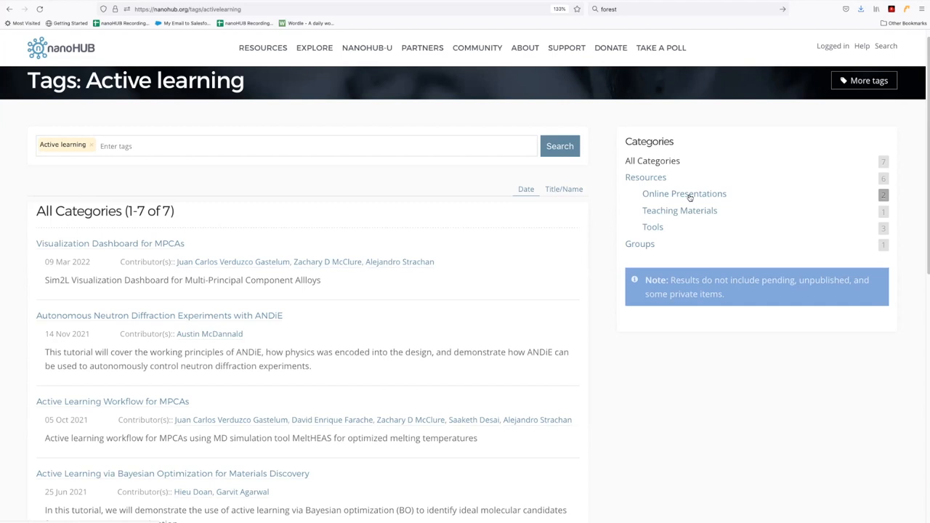
mouse_move(656, 231)
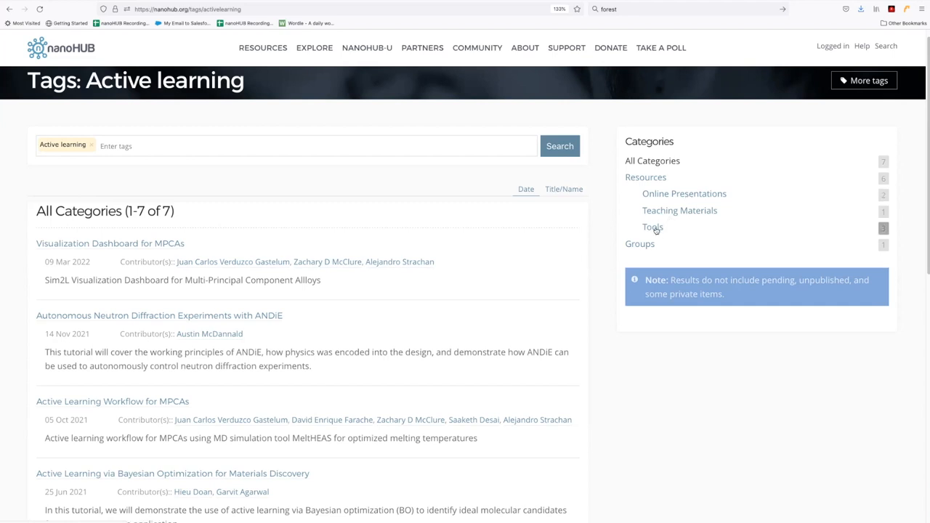
- Filter Active learning results to its three Tools and open Visualization Dashboard for MPCAs
click(652, 227)
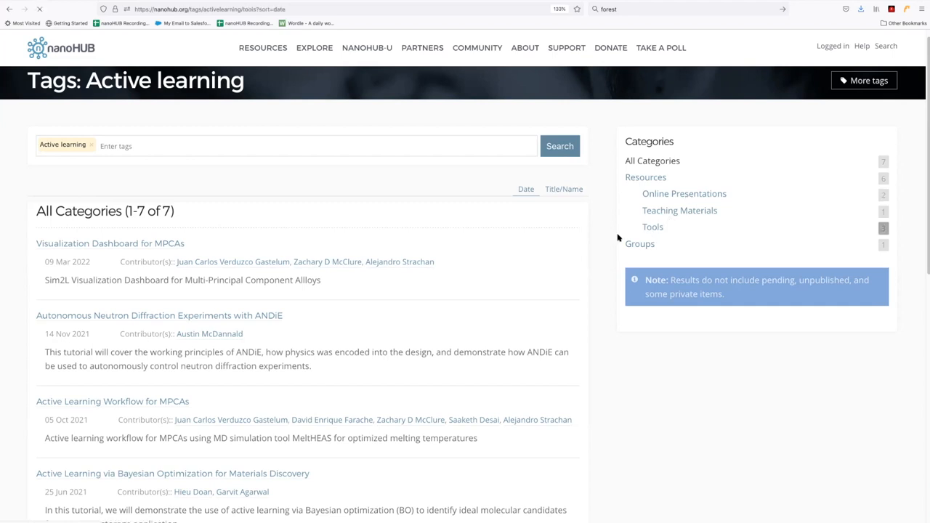
click(652, 227)
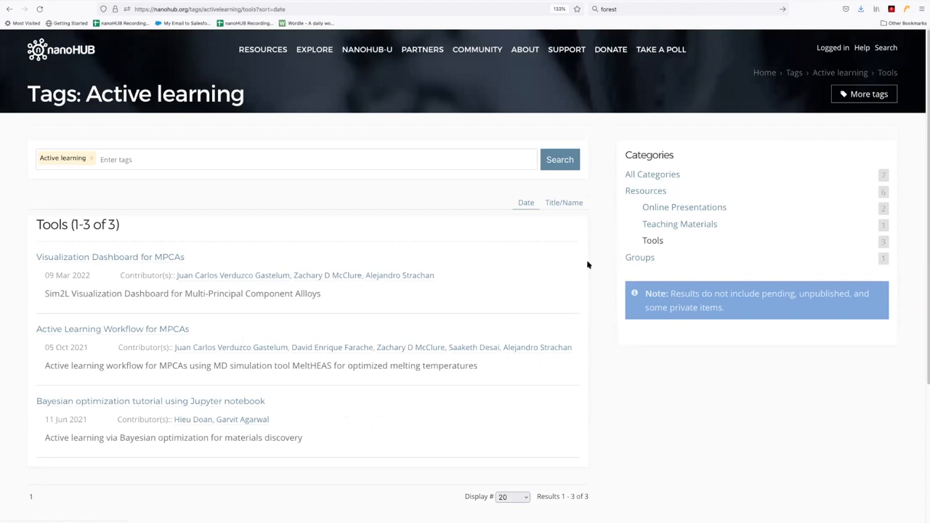
mouse_move(186, 246)
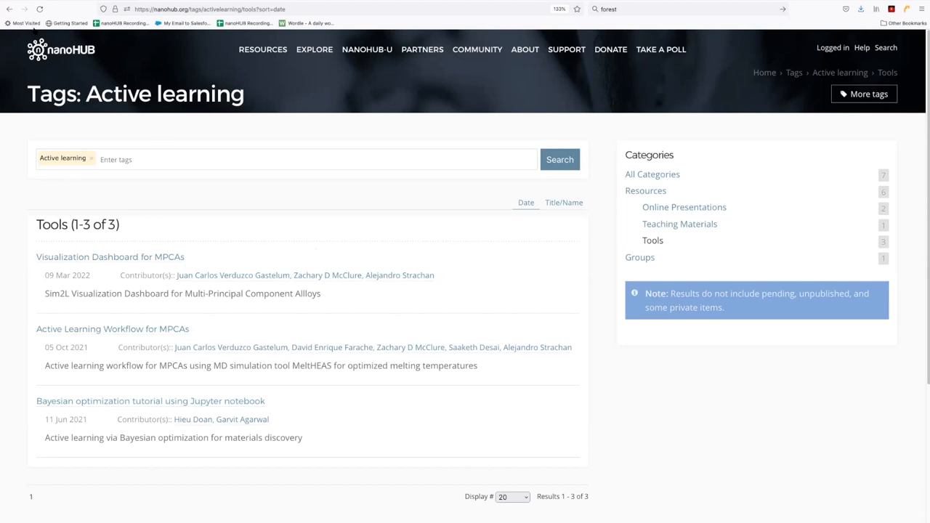
mouse_move(123, 250)
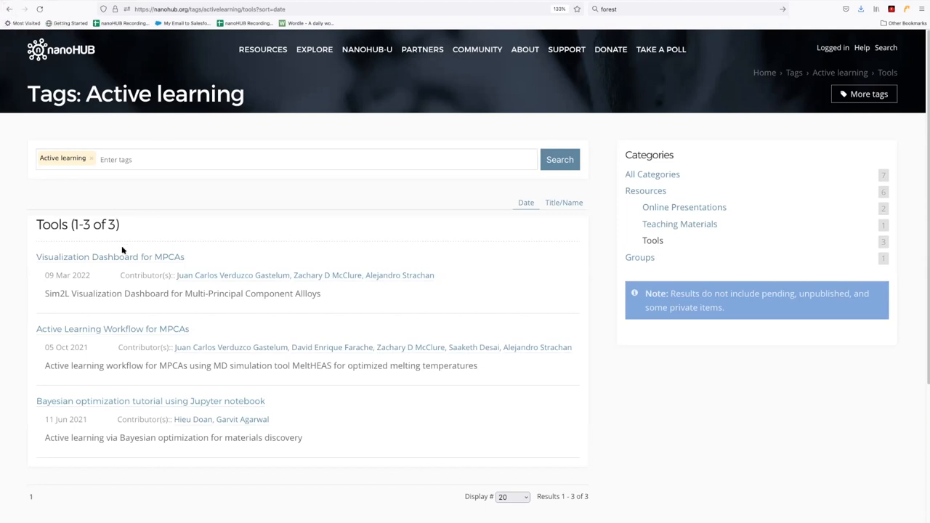
click(110, 257)
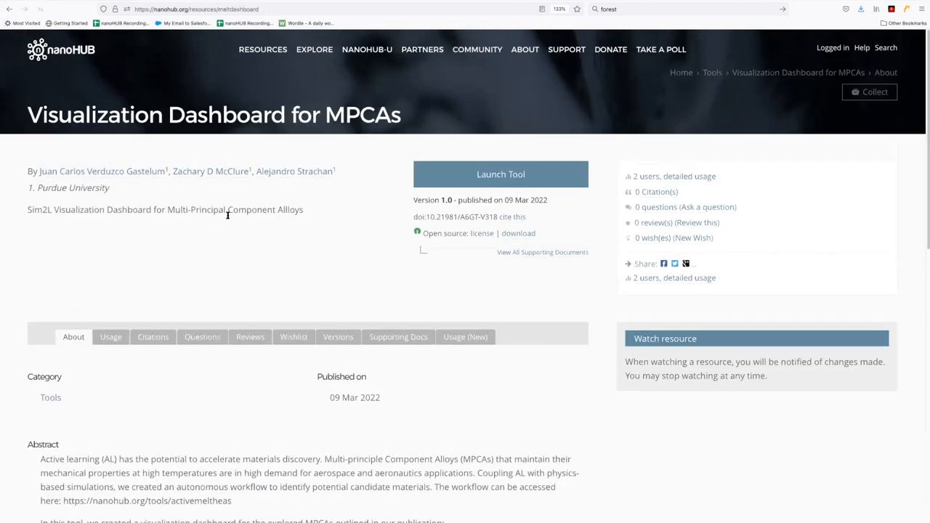
scroll(down, 3)
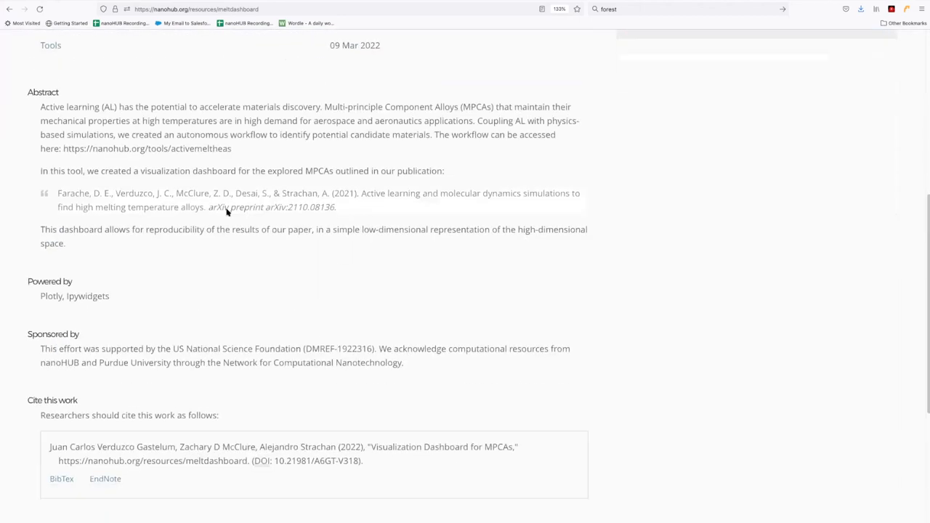
- Follow the resource's 'molecular dynamics (MD)' tag to its 278-item tag page
scroll(down, 3)
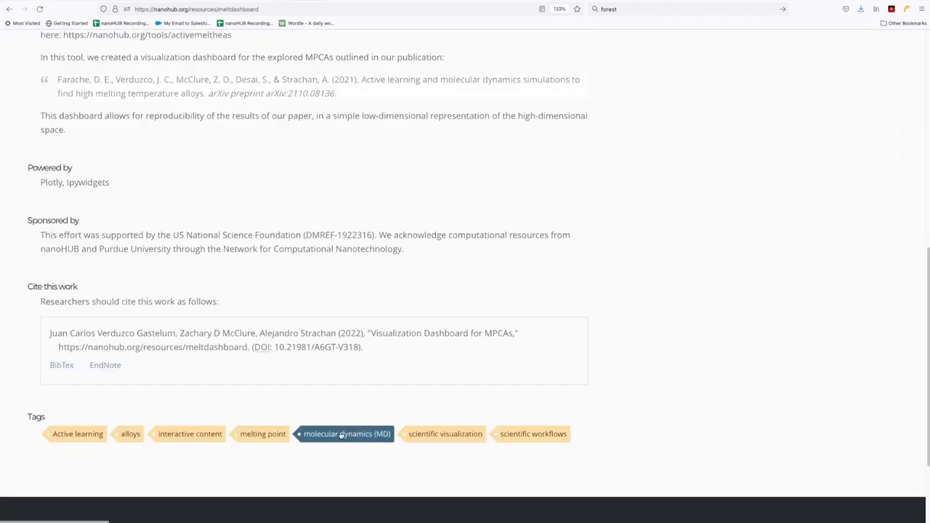
click(346, 434)
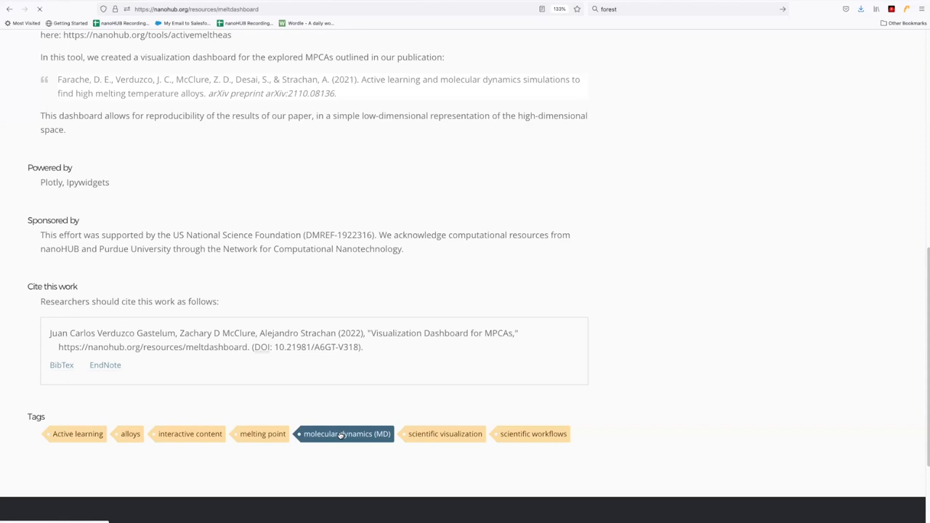
click(347, 434)
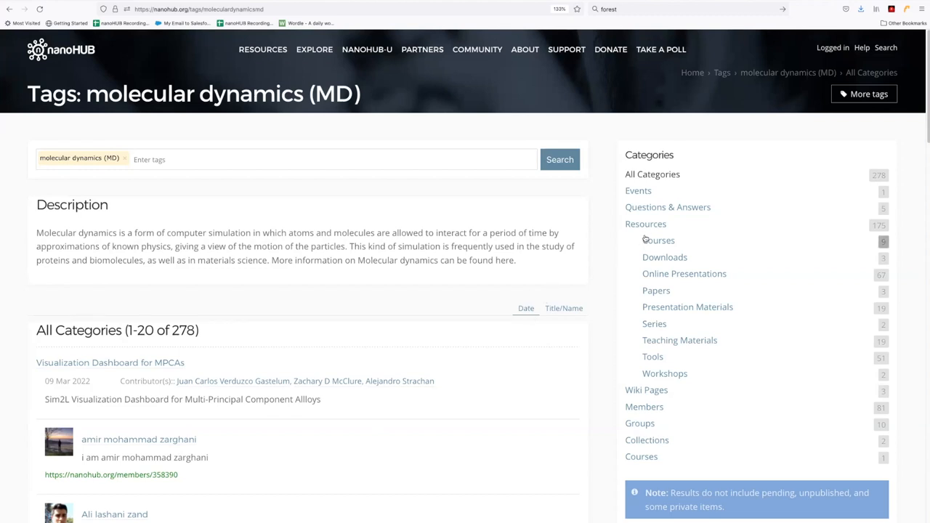
mouse_move(654, 357)
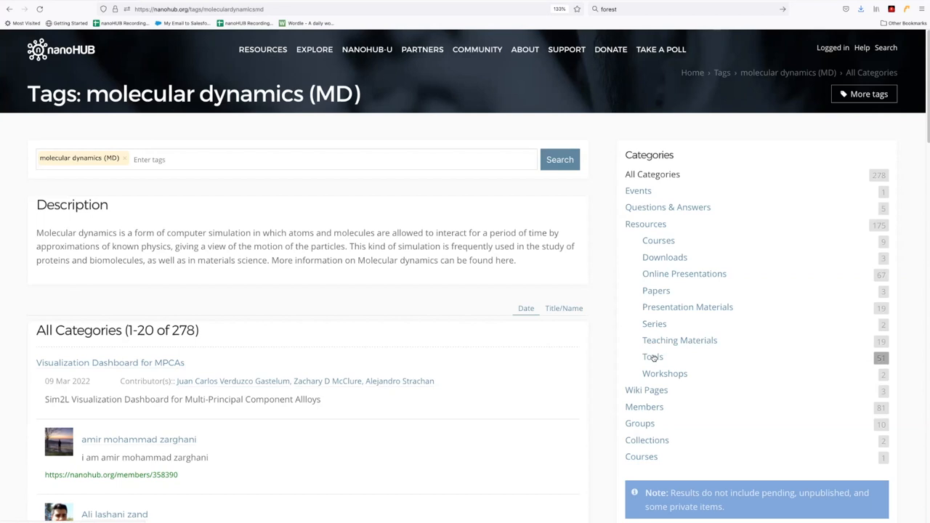
mouse_move(696, 276)
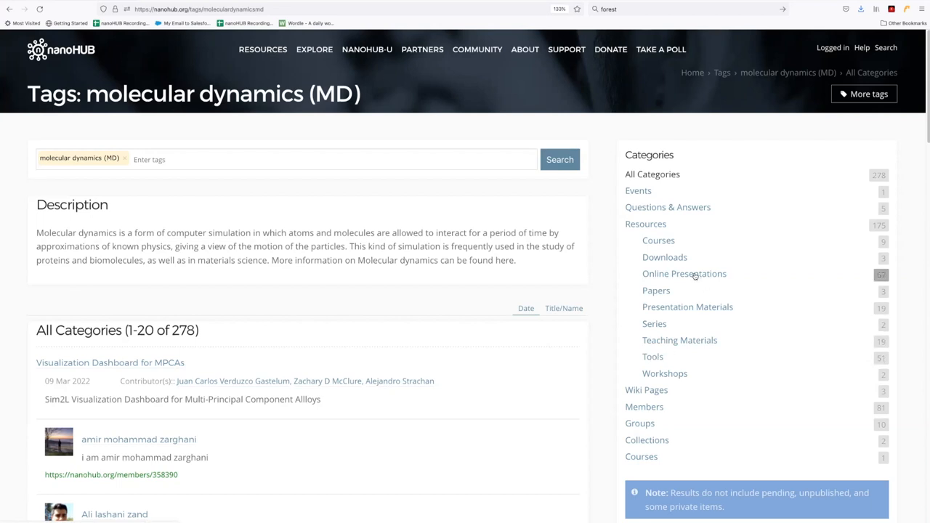
mouse_move(691, 276)
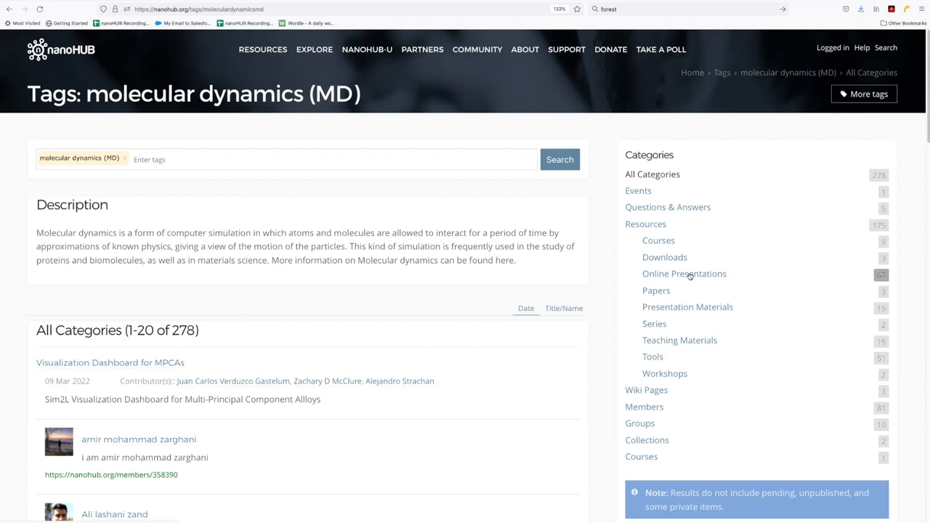
mouse_move(659, 241)
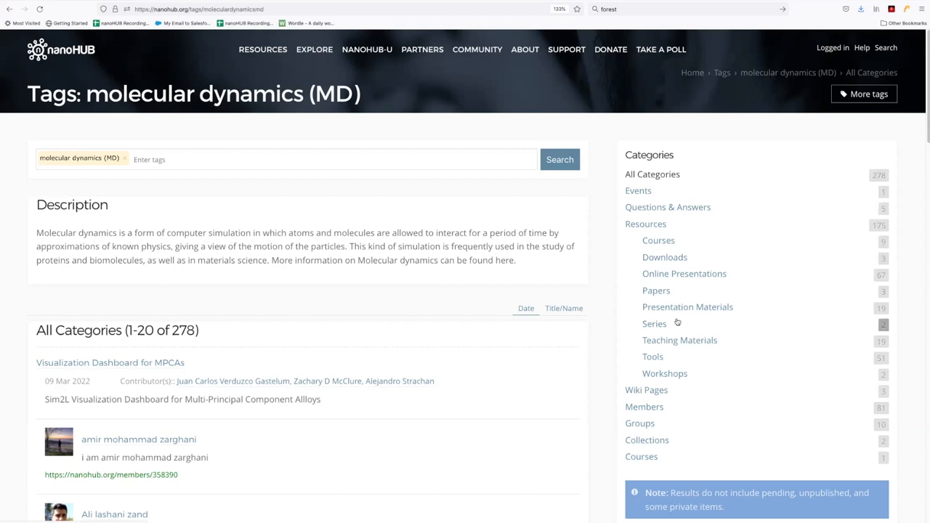
mouse_move(658, 241)
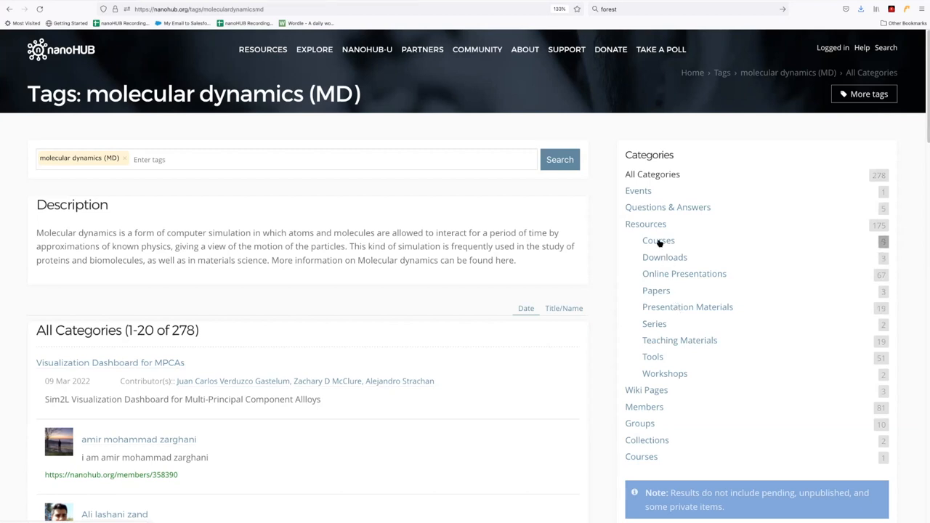
- Filter molecular dynamics (MD) results to Courses and browse them, returning to top
click(658, 241)
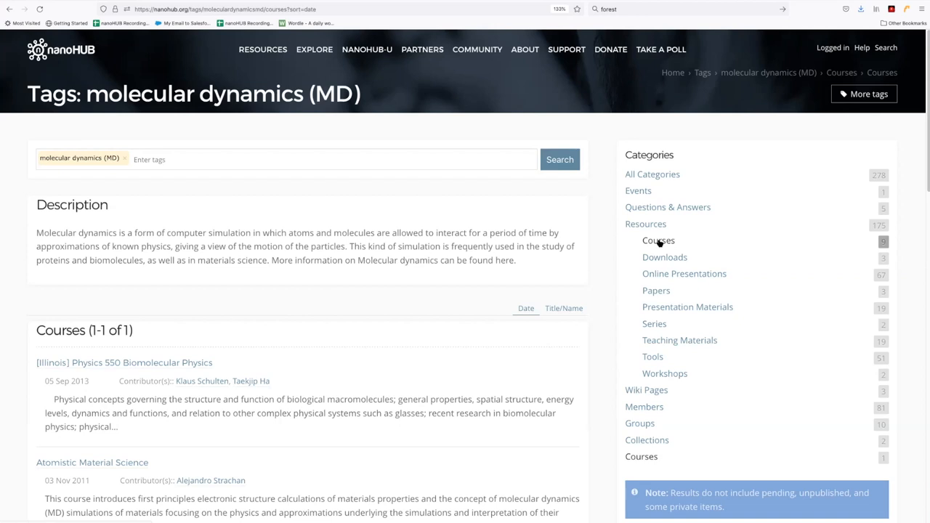
mouse_move(658, 224)
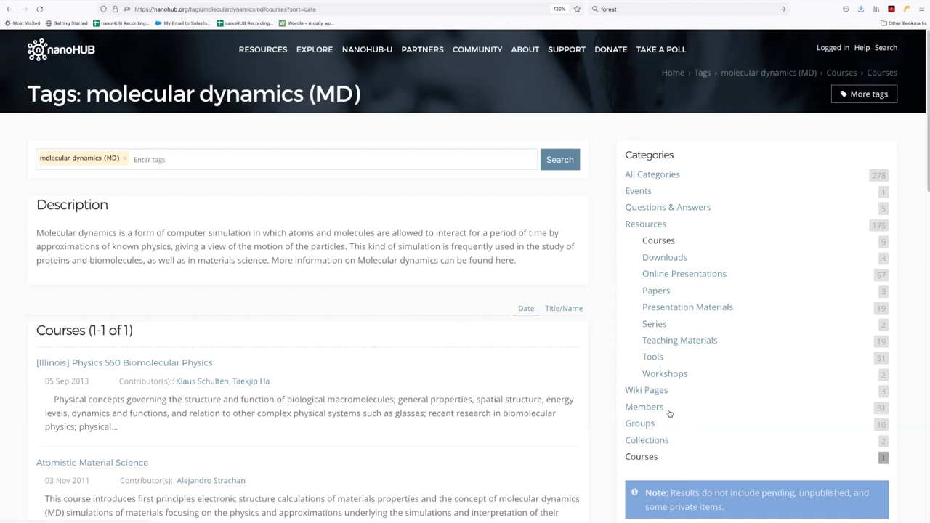
mouse_move(656, 459)
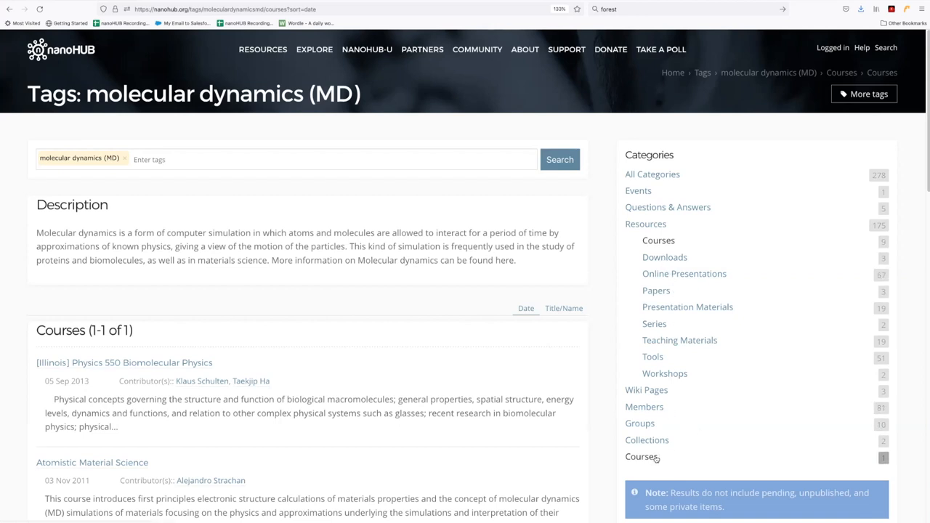
mouse_move(611, 457)
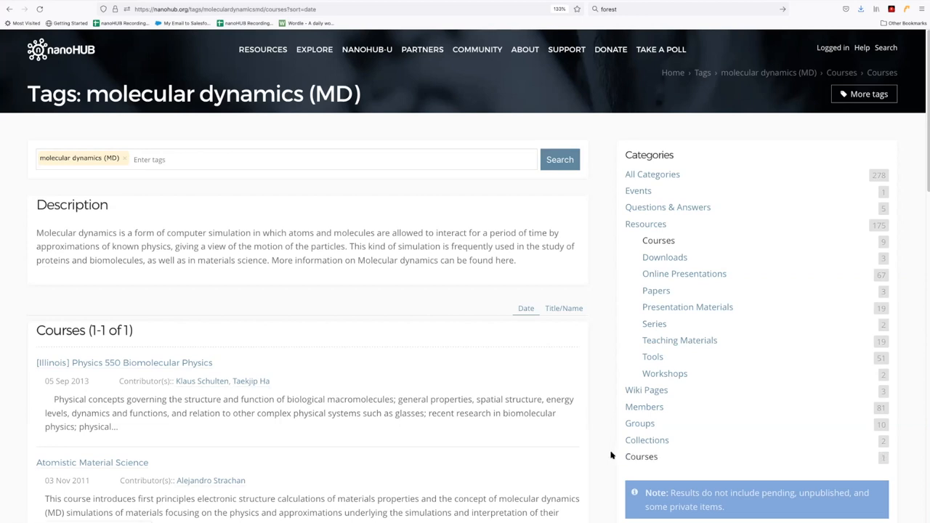
mouse_move(611, 454)
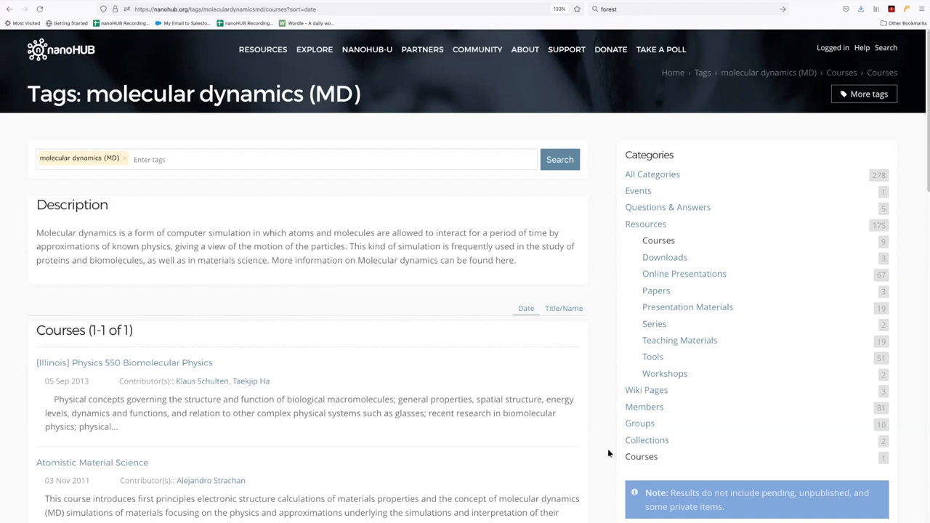
scroll(down, 3)
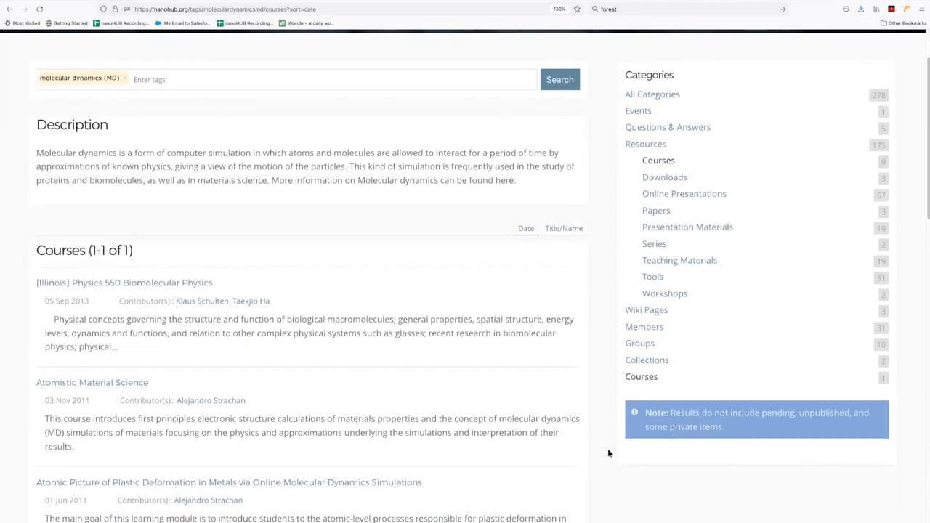
scroll(down, 3)
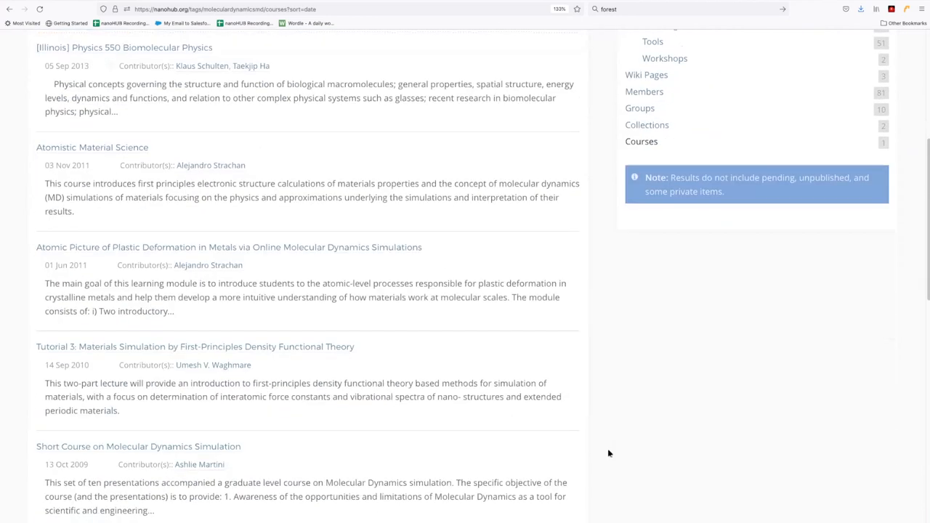
scroll(down, 3)
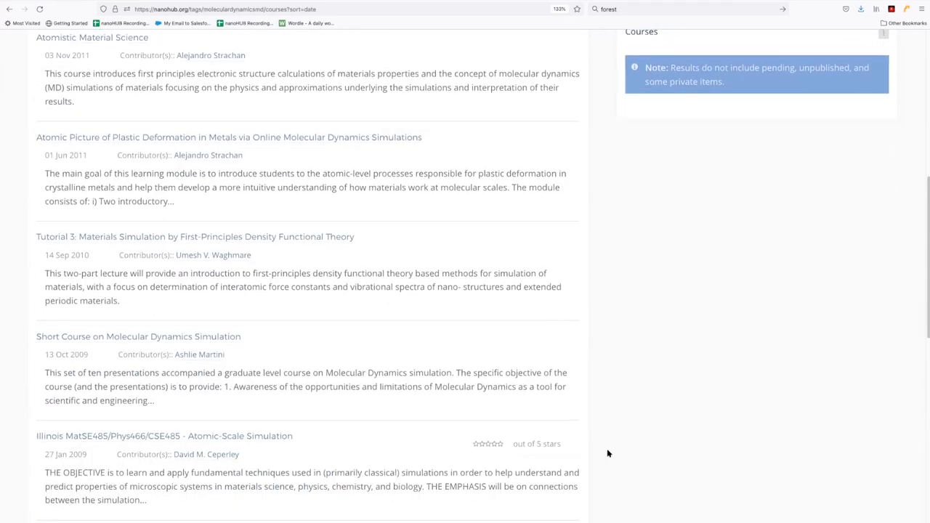
scroll(up, 3)
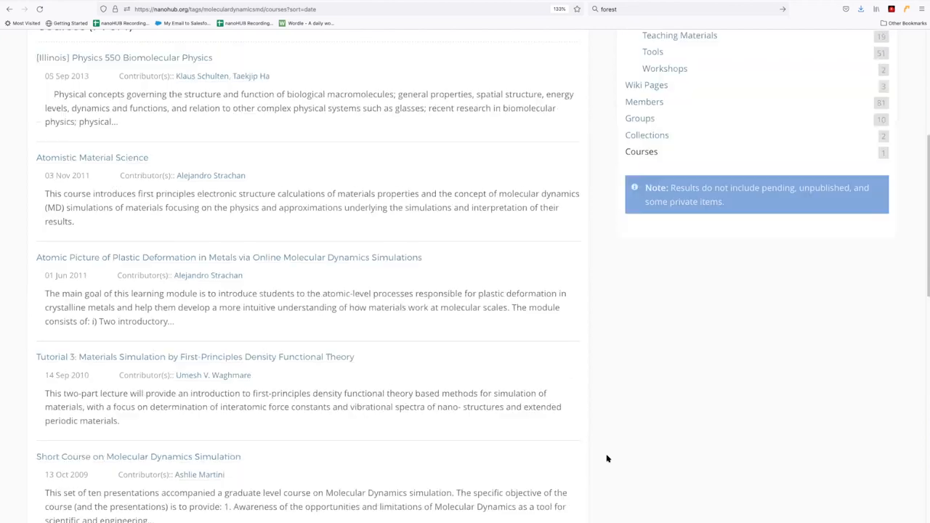
scroll(up, 3)
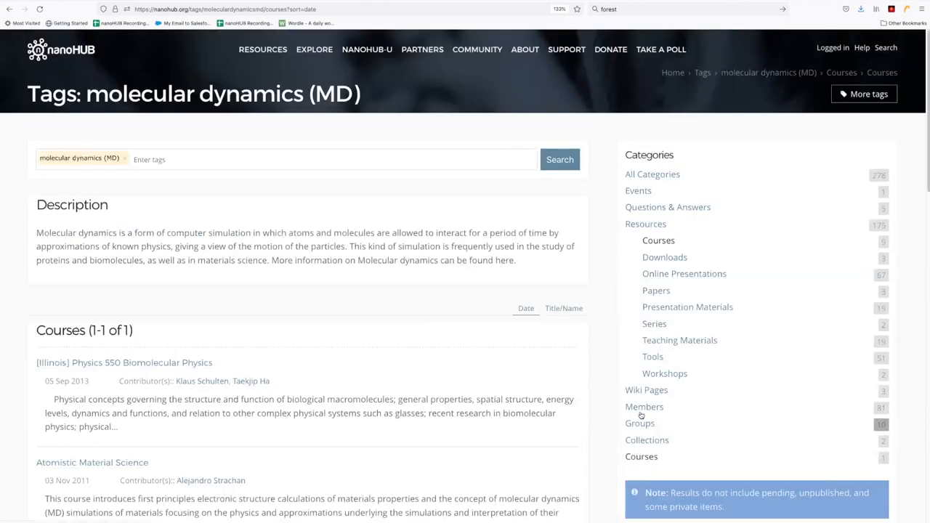
mouse_move(653, 357)
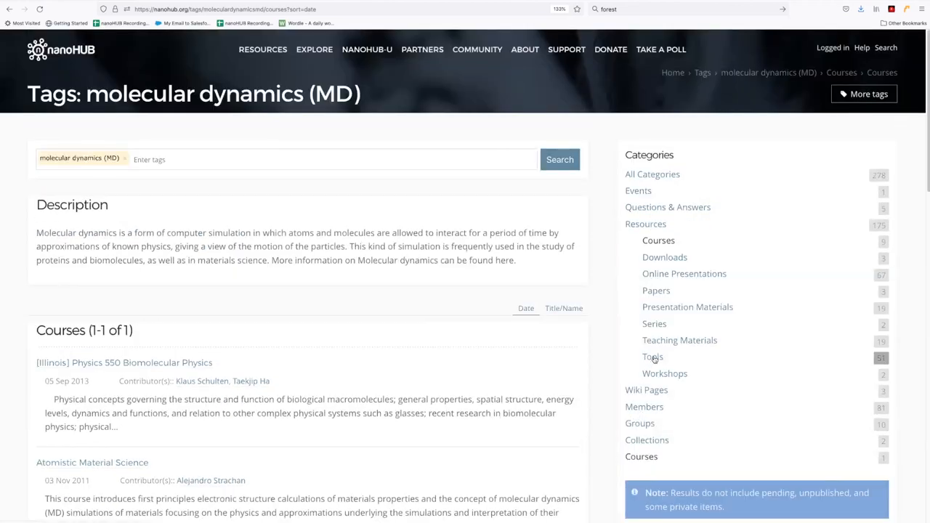
- Switch to the Tools category and browse all 51 molecular dynamics tools
click(652, 357)
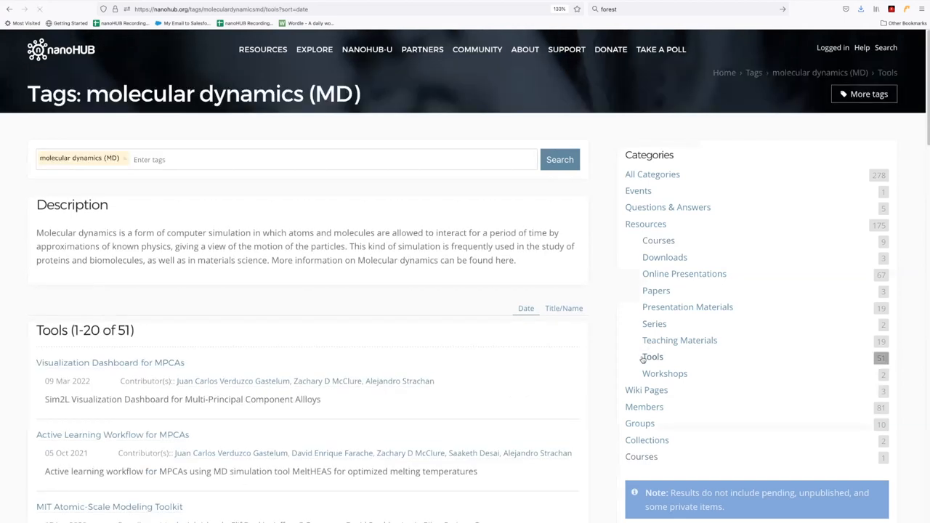
scroll(down, 3)
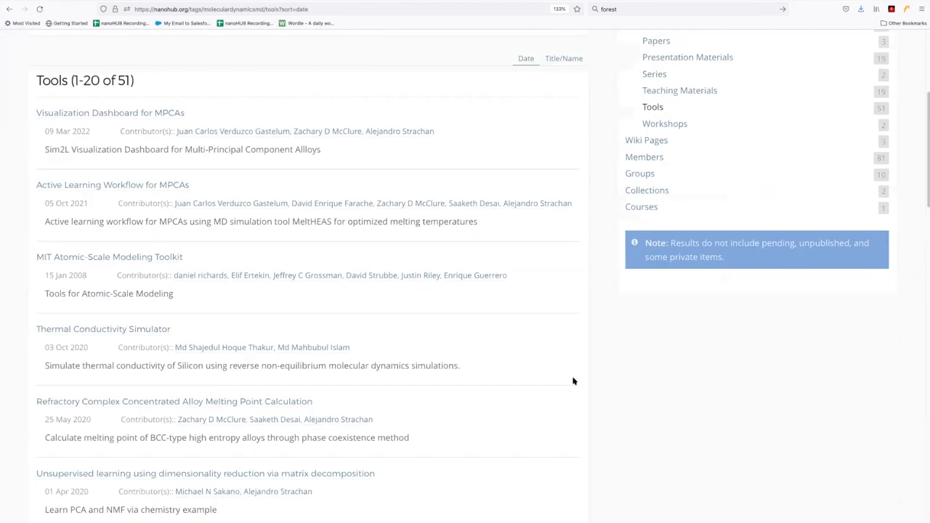
scroll(down, 3)
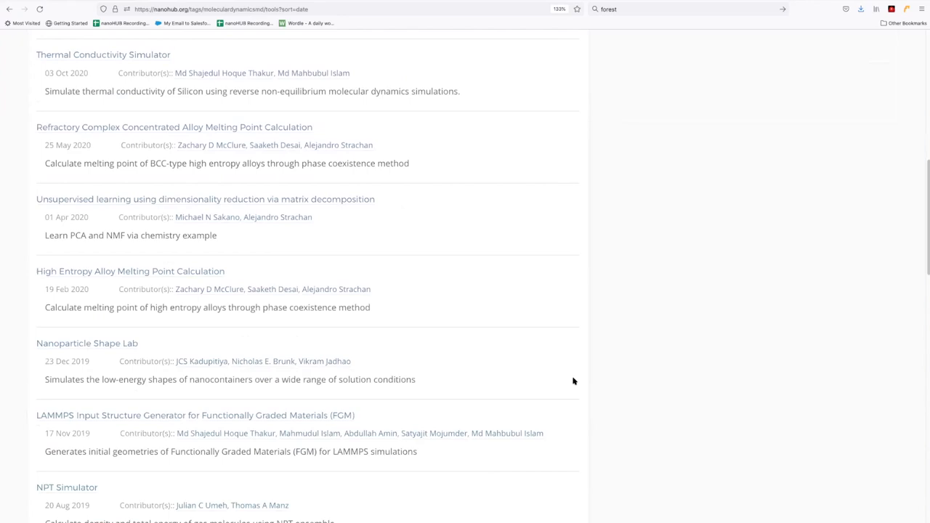
scroll(down, 3)
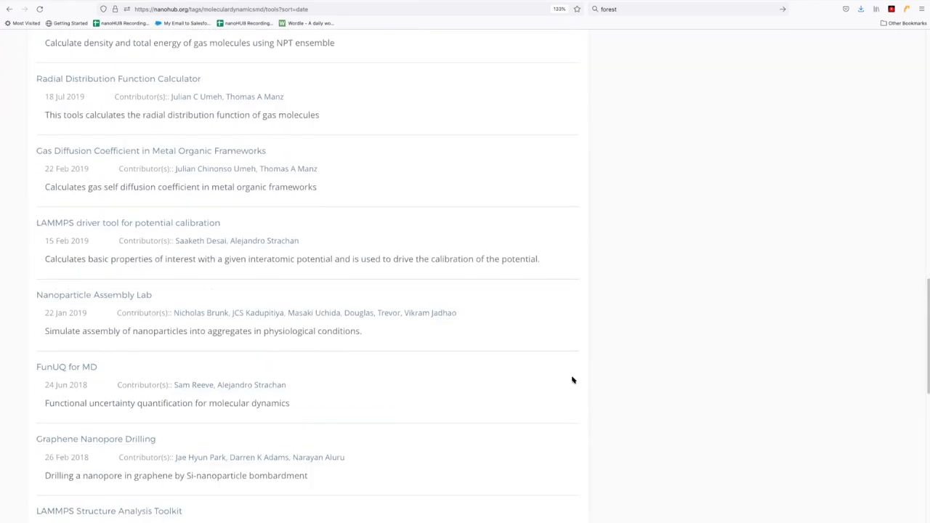
scroll(down, 3)
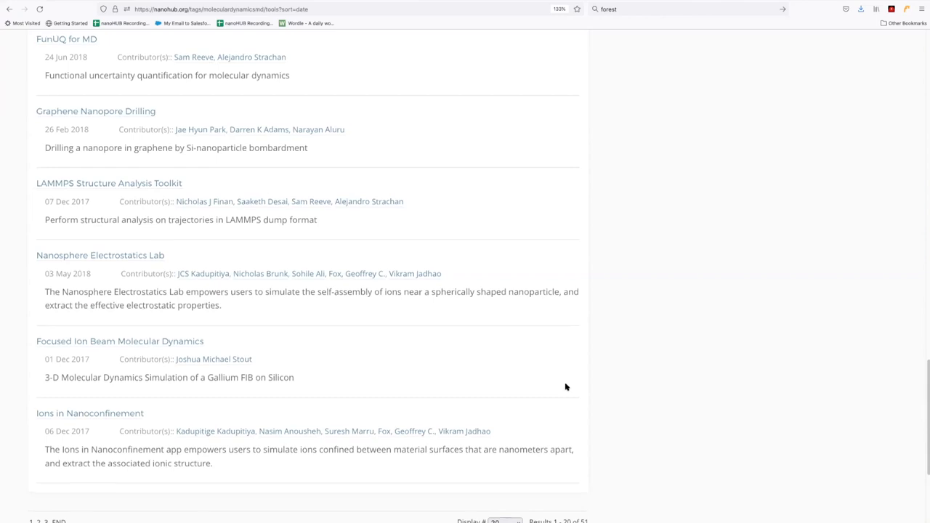
scroll(up, 3)
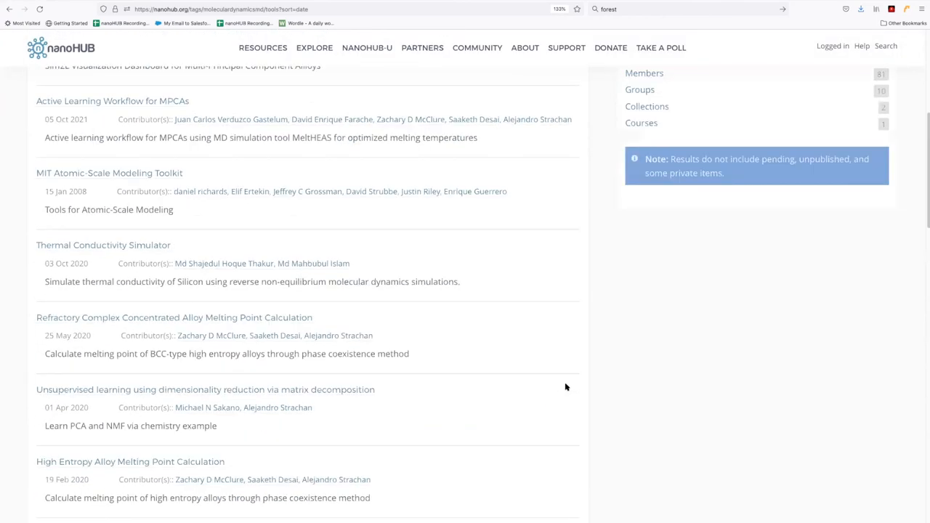
scroll(up, 3)
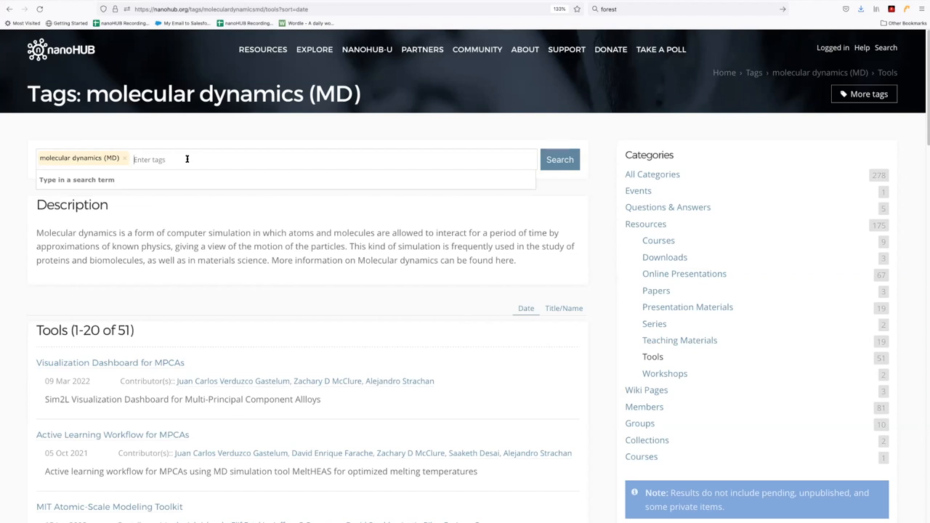
- Type 'mah' in the tags field and pick 'machine learning' as a second tag
text(mah)
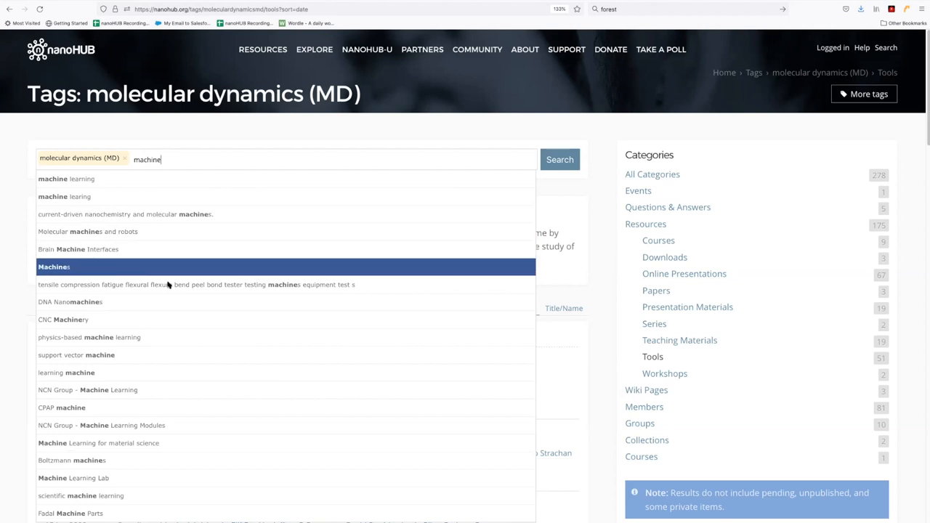
mouse_move(153, 224)
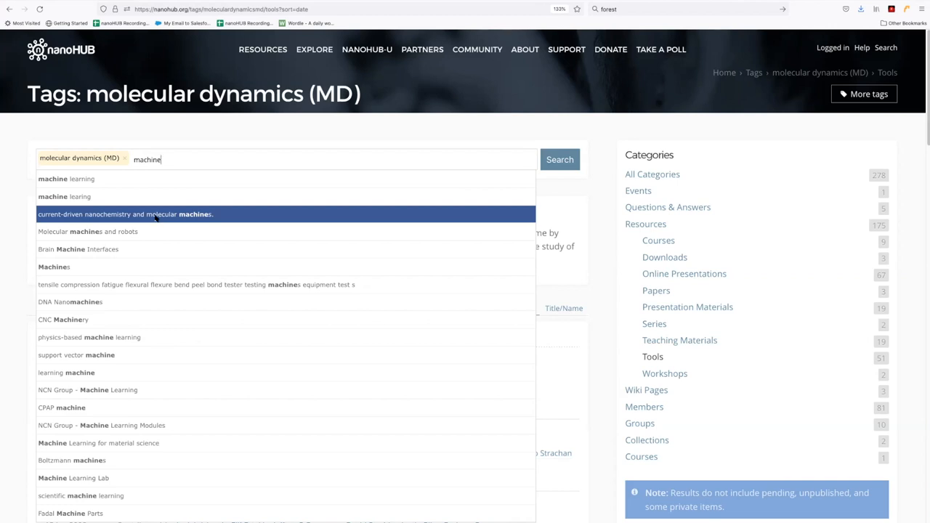
mouse_move(155, 216)
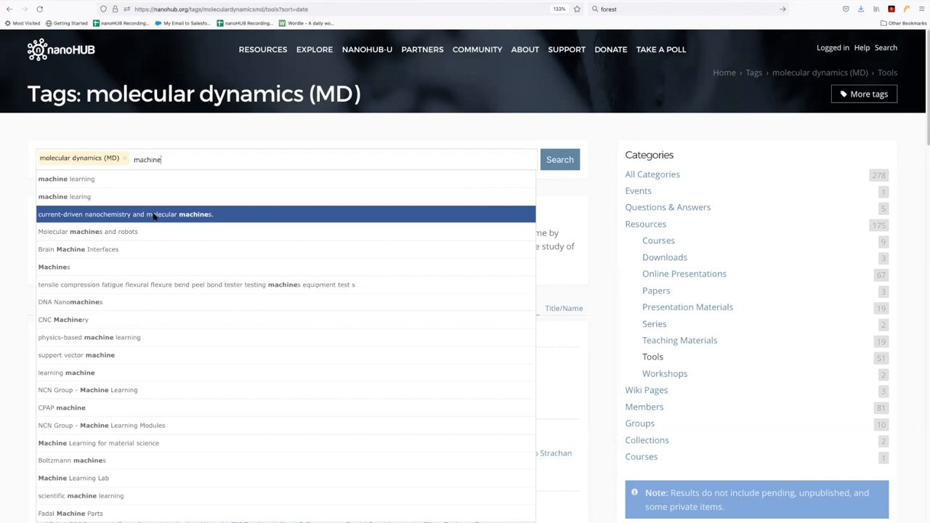
mouse_move(146, 196)
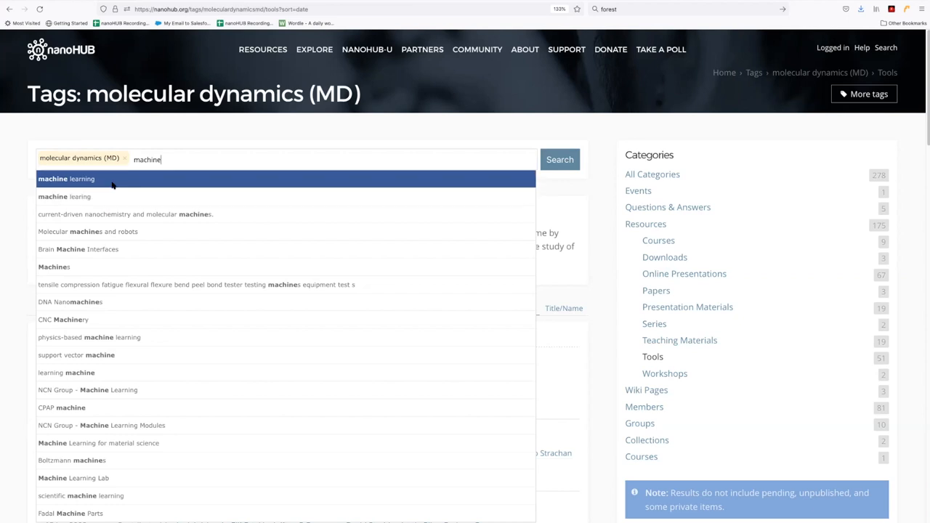
mouse_move(170, 189)
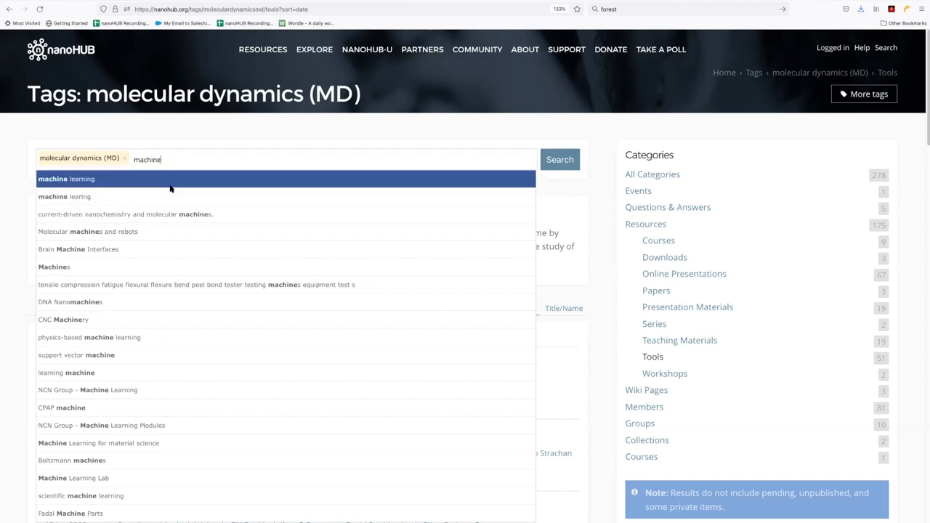
click(66, 179)
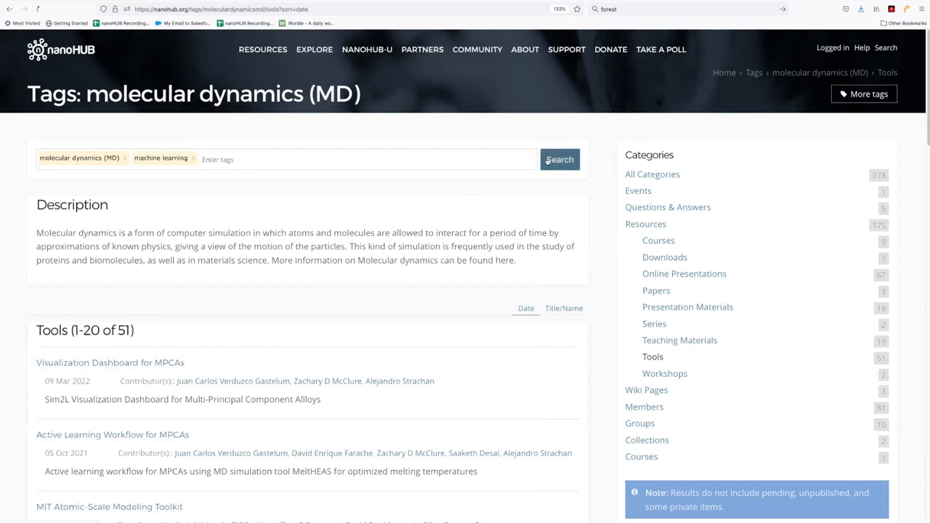
- Run the combined molecular dynamics + machine learning tag search
click(559, 160)
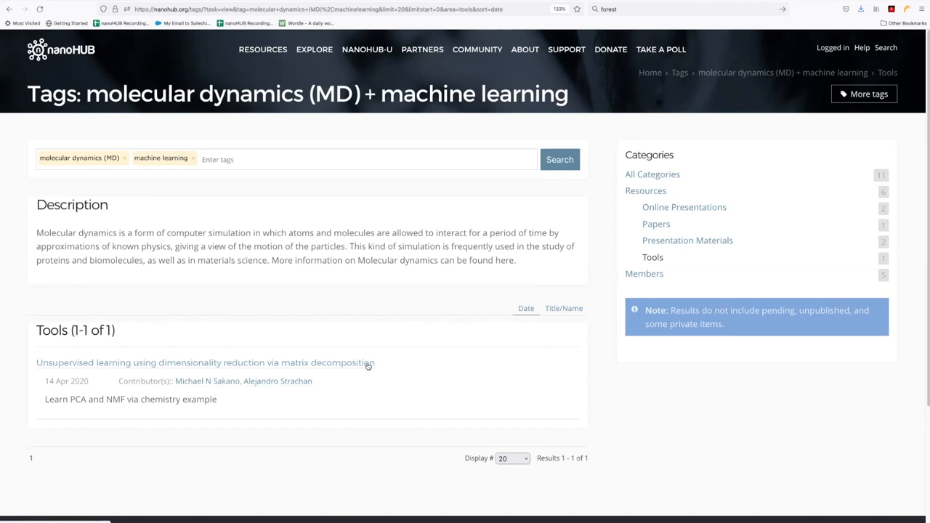
mouse_move(380, 364)
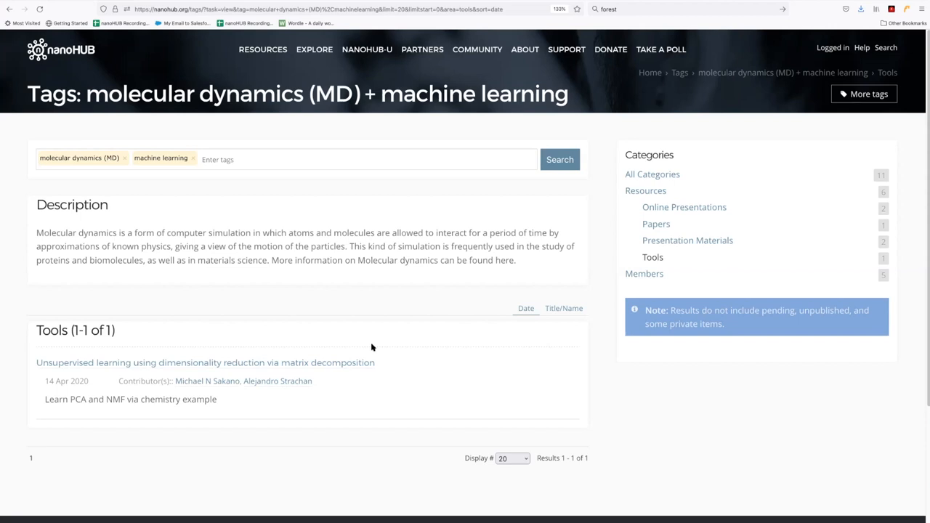
mouse_move(359, 310)
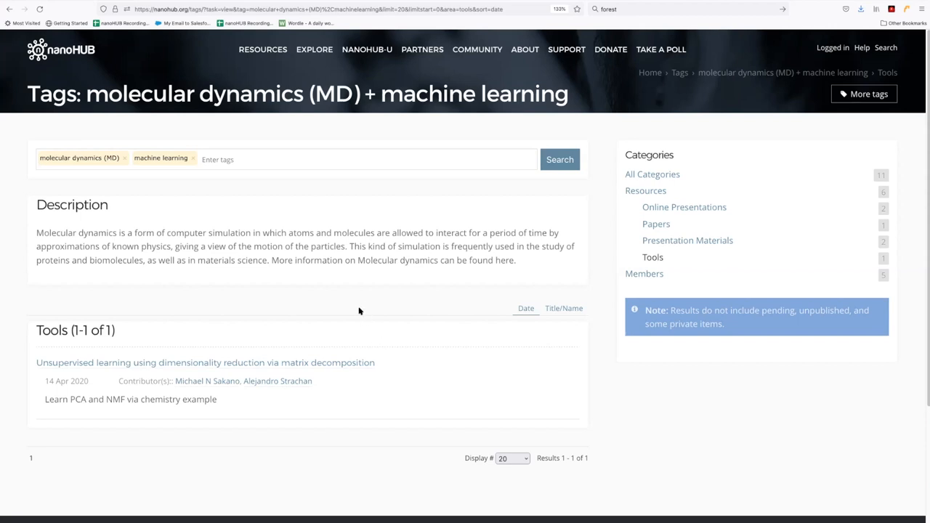
mouse_move(348, 283)
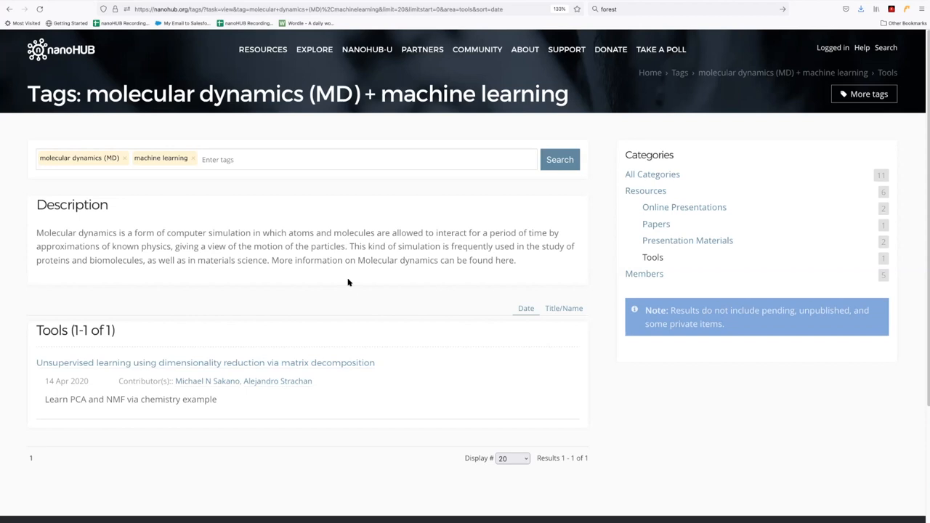
mouse_move(293, 242)
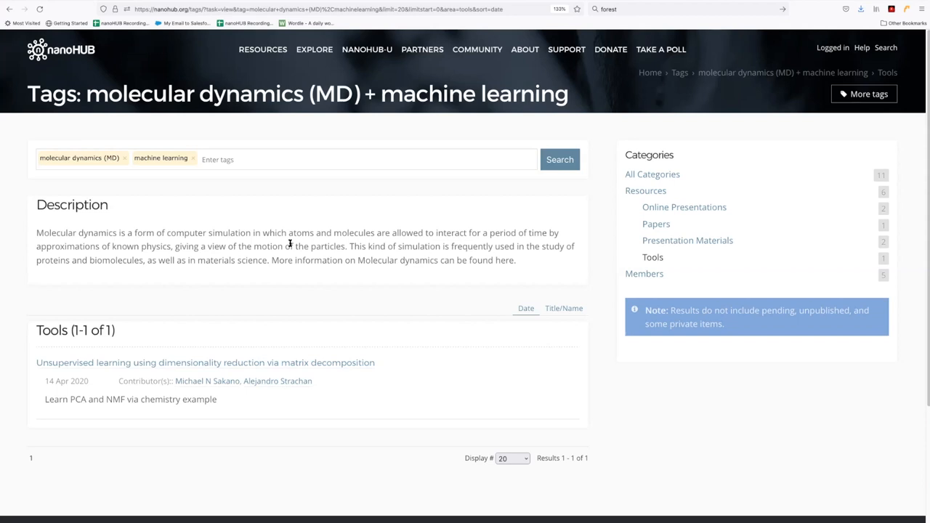
mouse_move(234, 211)
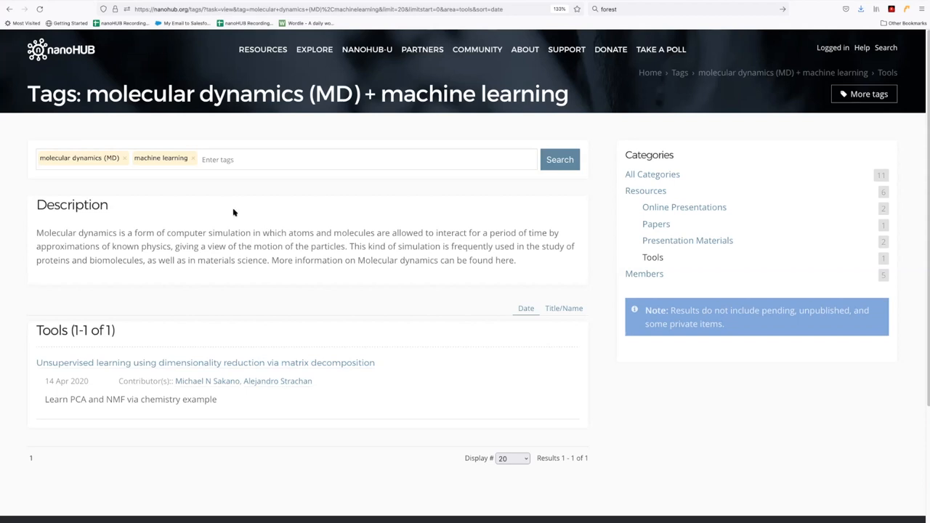
mouse_move(209, 198)
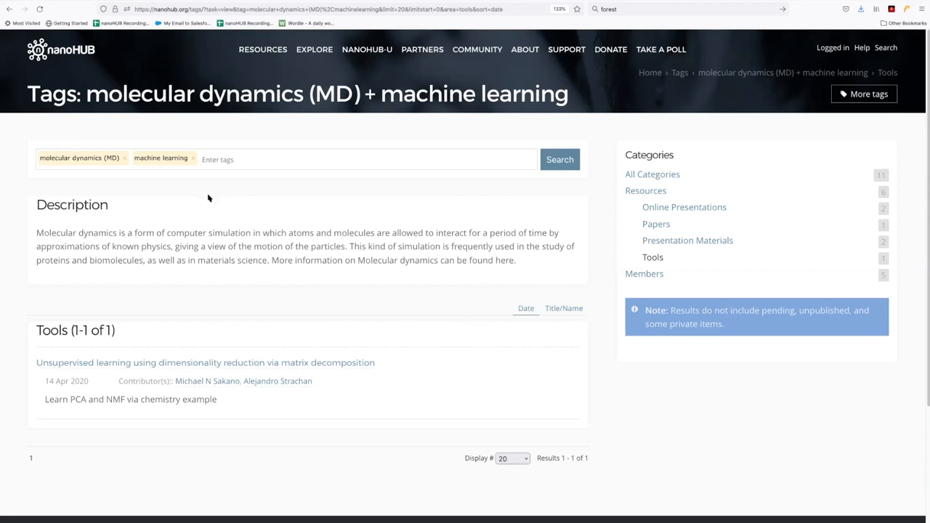
mouse_move(193, 160)
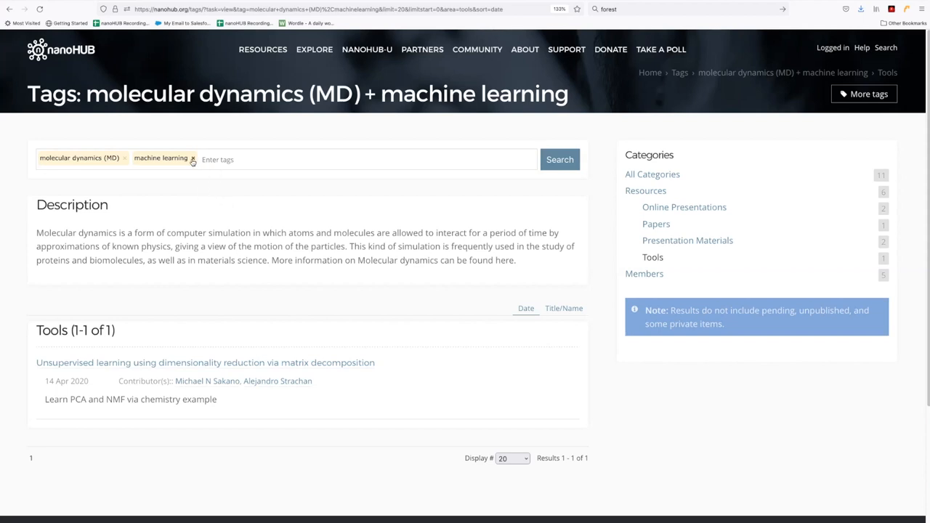
- Remove the machine learning tag, rerun the molecular dynamics search, and reach the LAMMPS tag page
click(193, 162)
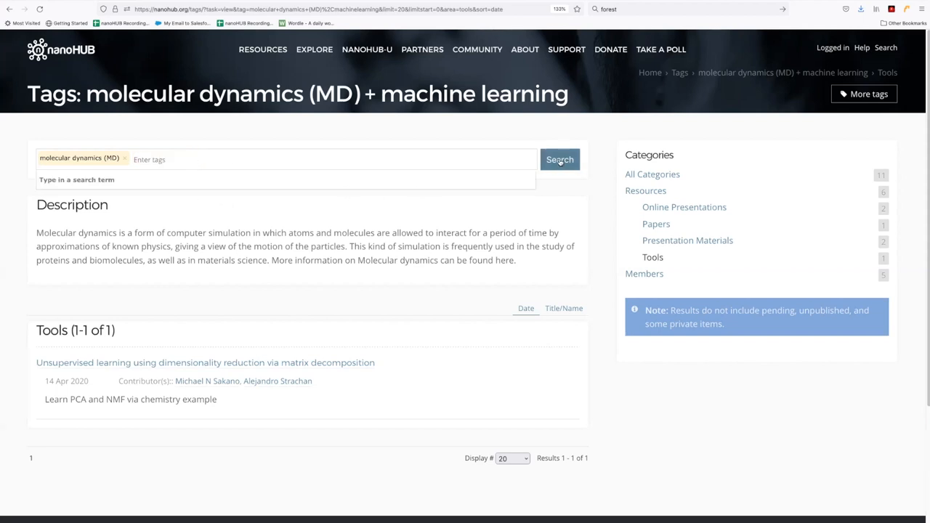
click(124, 158)
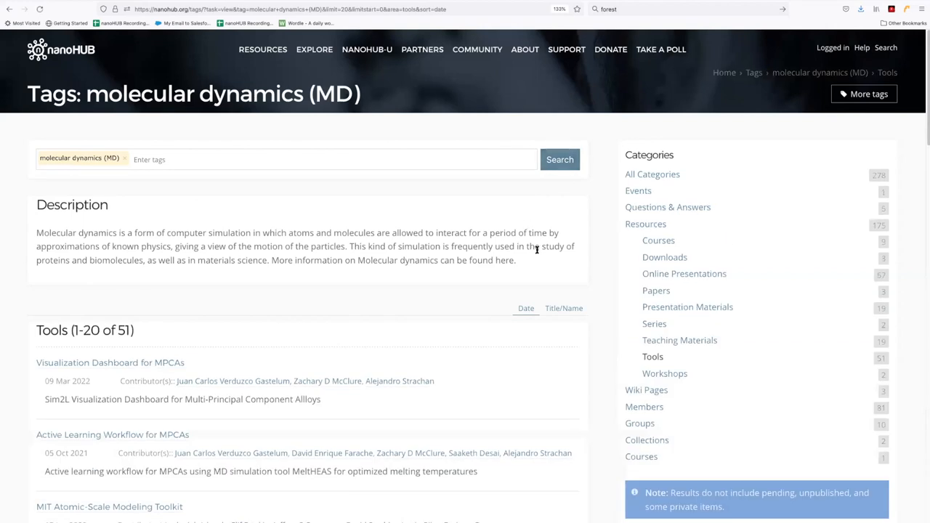
mouse_move(517, 235)
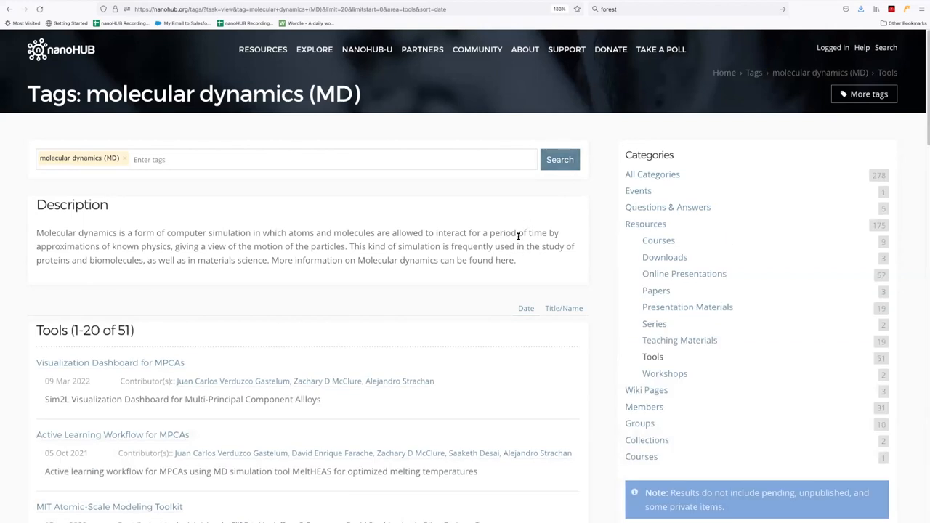
click(645, 223)
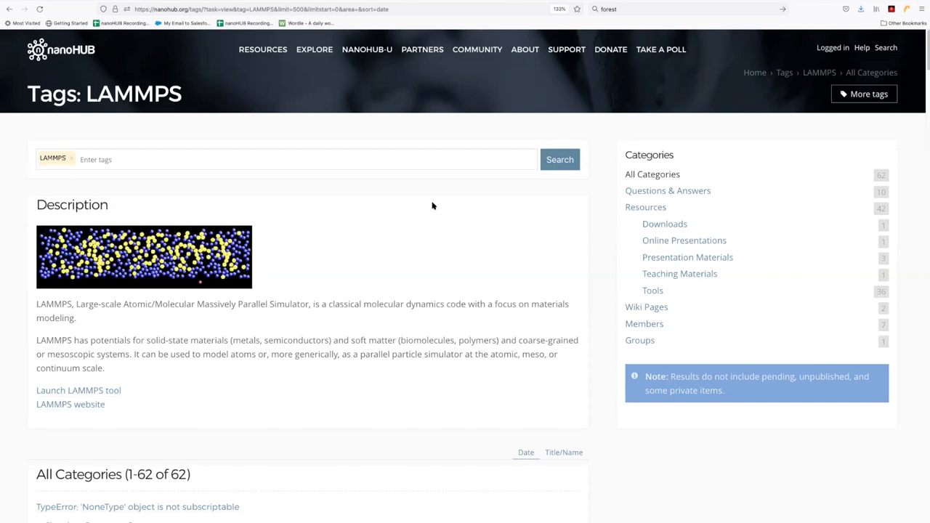
mouse_move(592, 207)
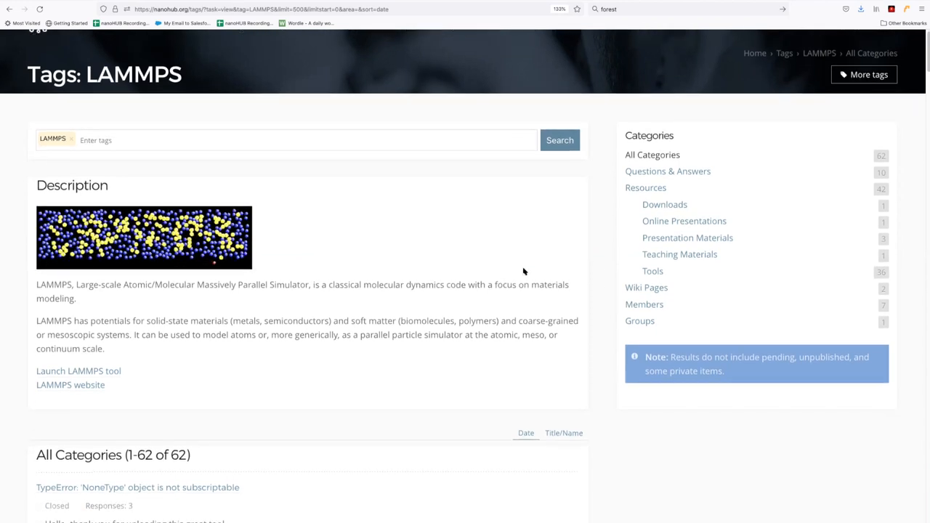
- Scroll through the 62 LAMMPS tag results of questions, members and tools
scroll(down, 3)
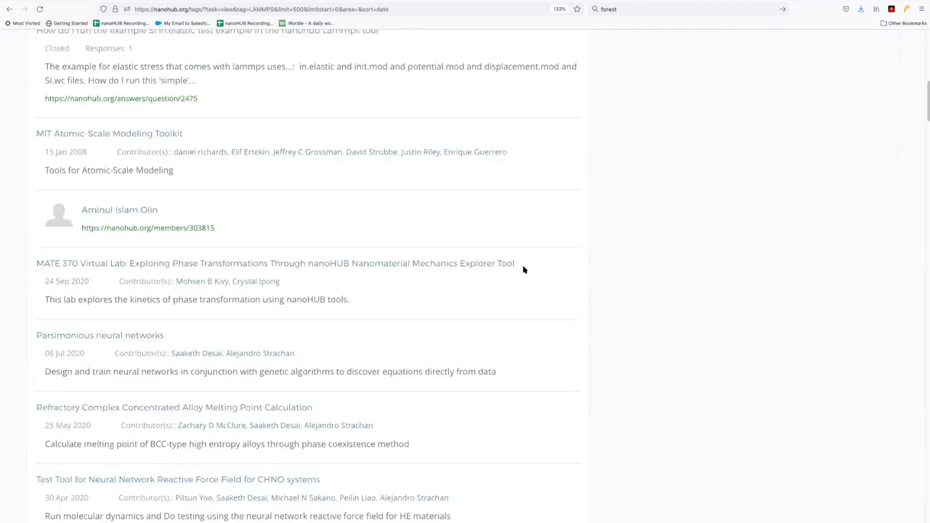
scroll(down, 3)
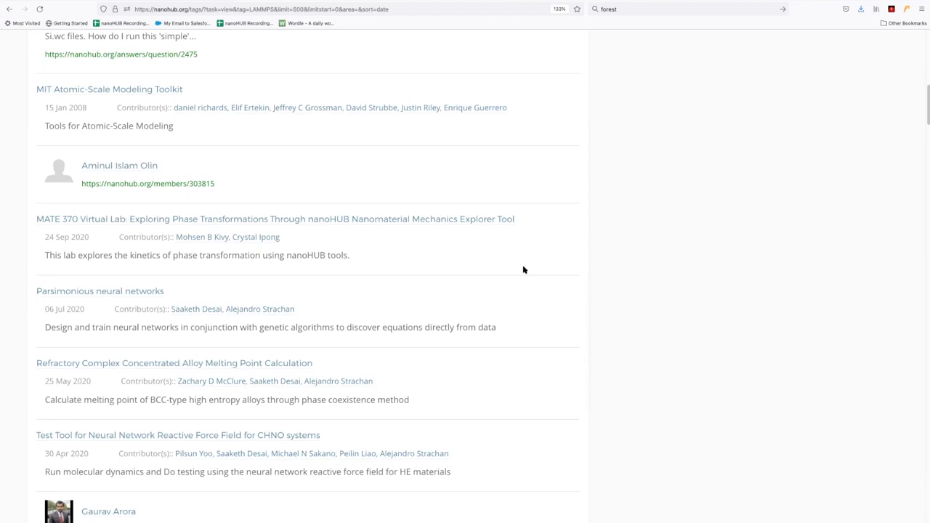
scroll(down, 3)
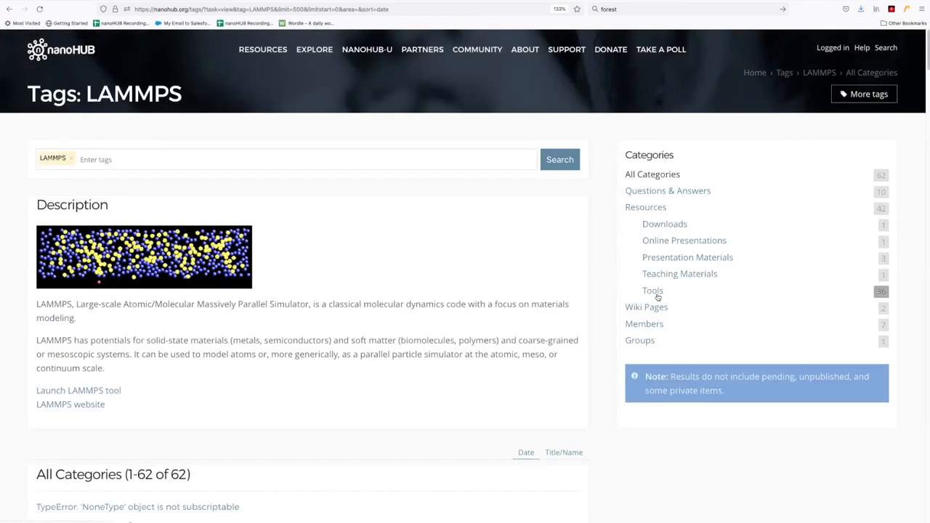
mouse_move(652, 295)
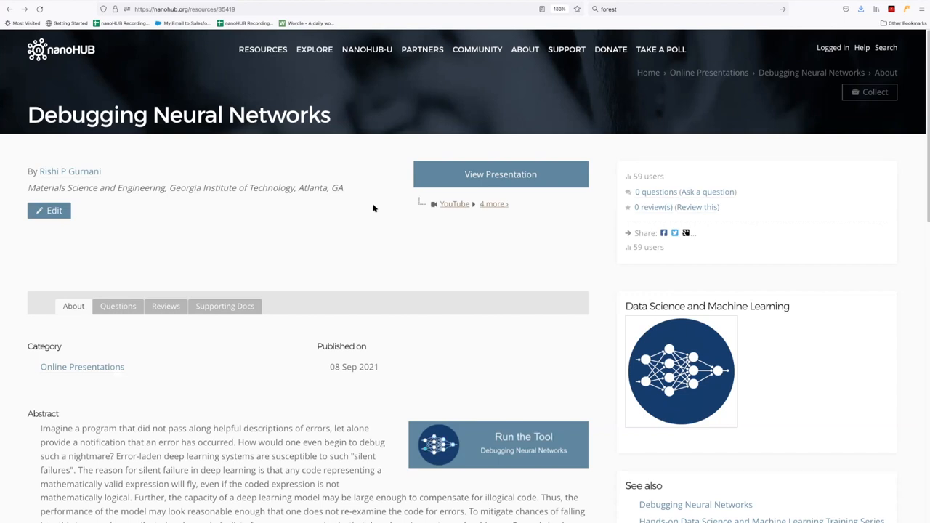
- Scroll the Debugging Neural Networks page past abstract, bio and citation to Tags
scroll(down, 3)
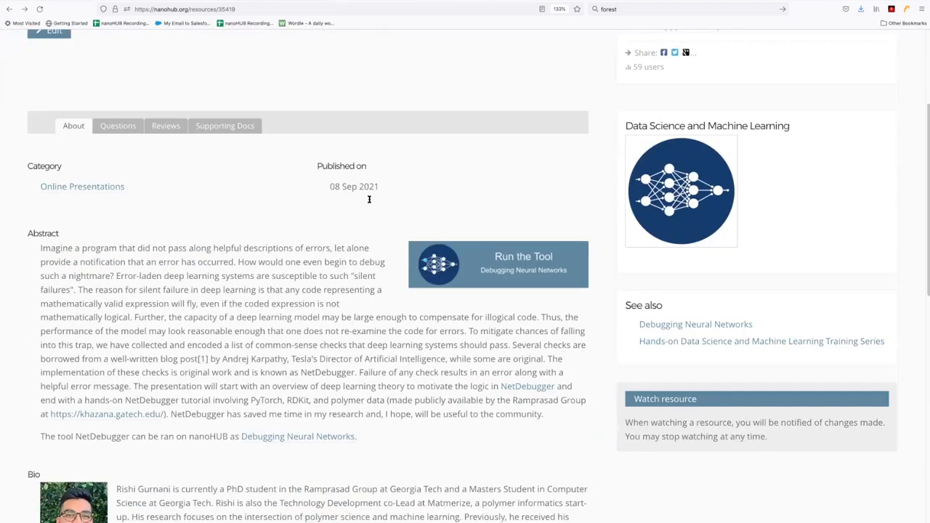
scroll(down, 3)
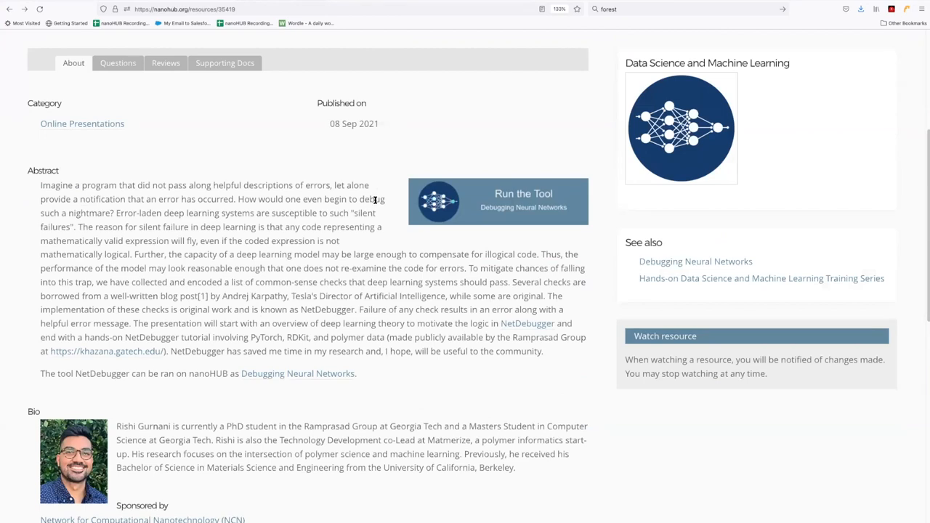
scroll(down, 3)
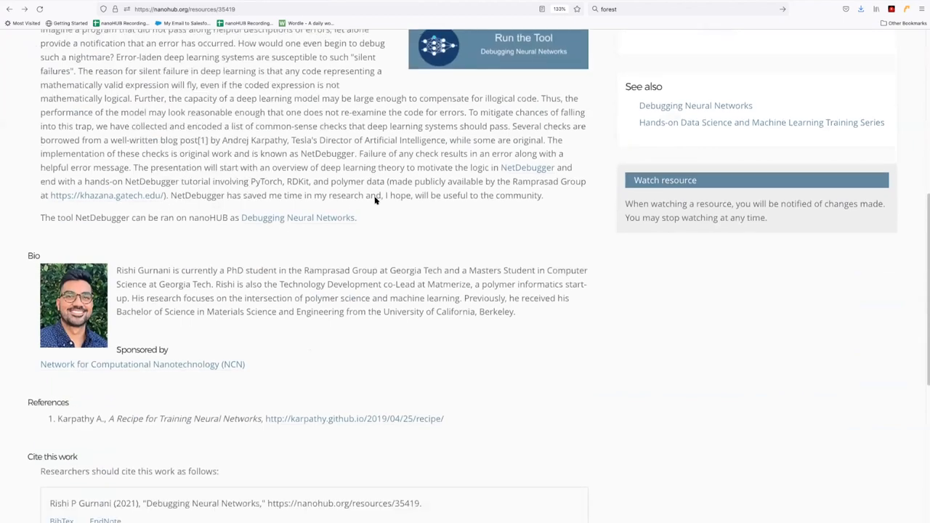
scroll(down, 3)
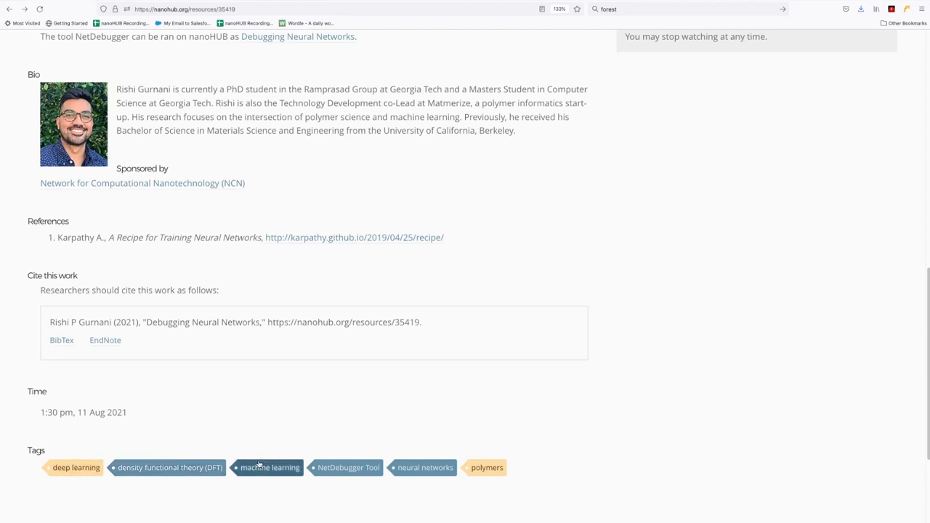
mouse_move(421, 462)
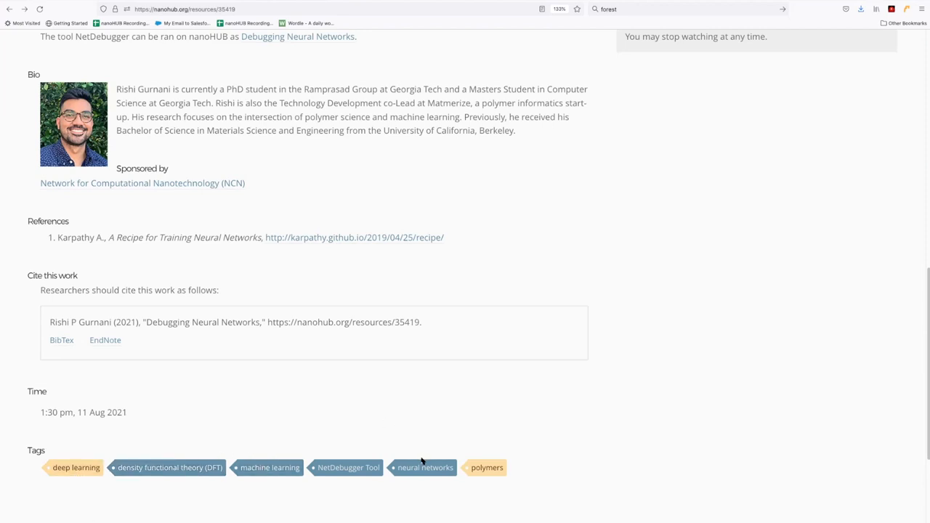
mouse_move(487, 456)
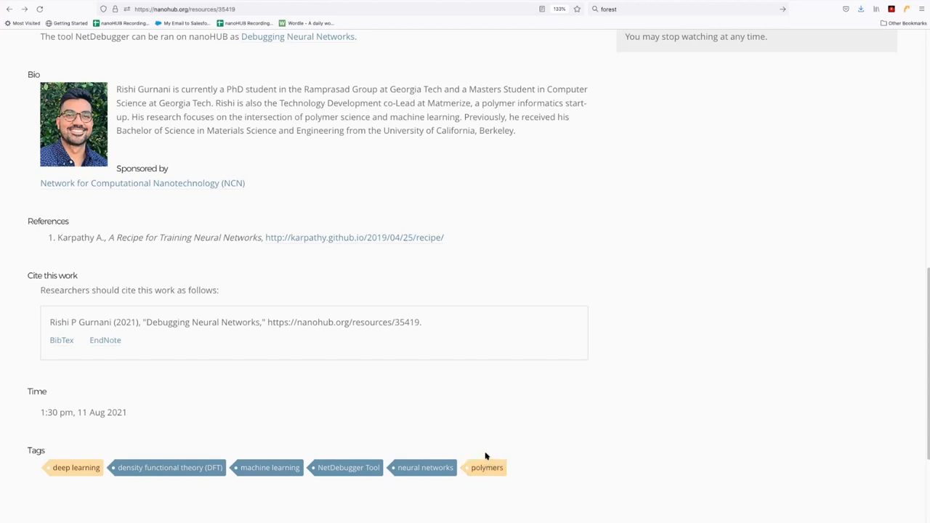
mouse_move(348, 467)
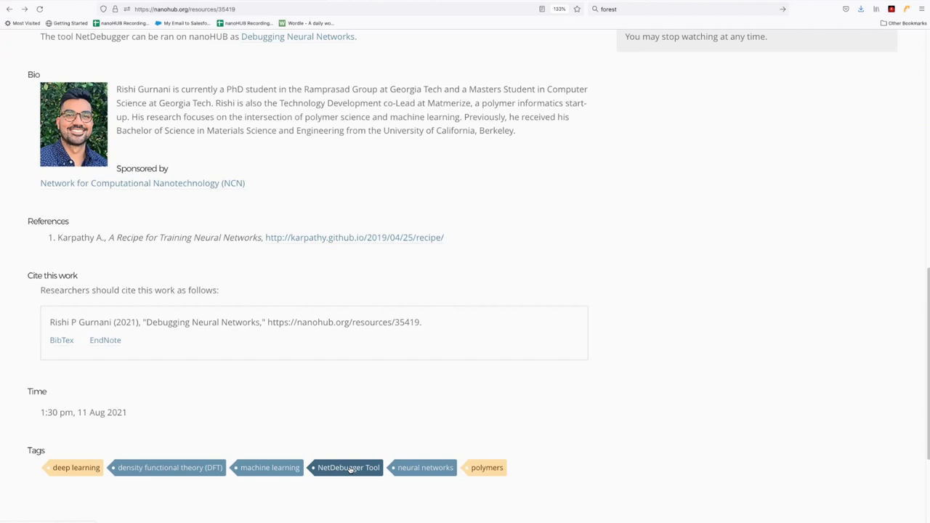
- Open the NetDebugger Tool tag page and view its two Debugging Neural Networks items
click(348, 467)
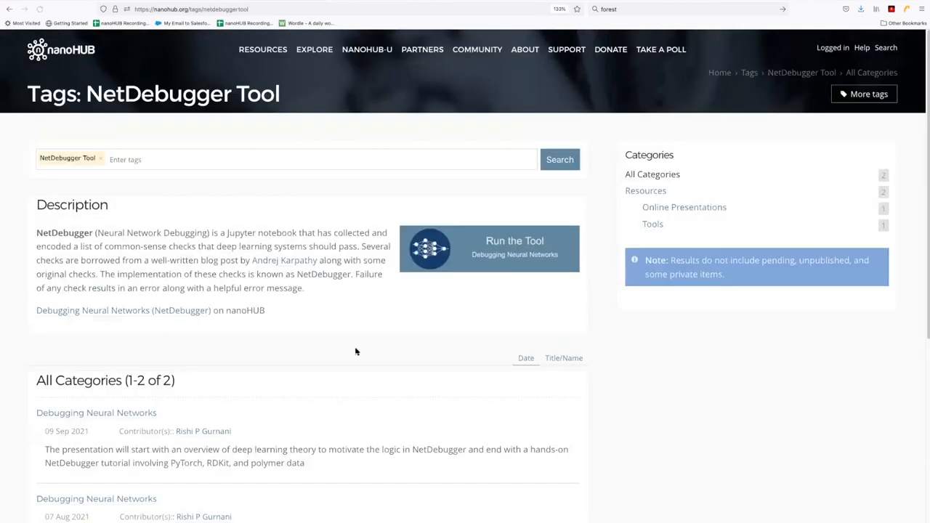
scroll(down, 3)
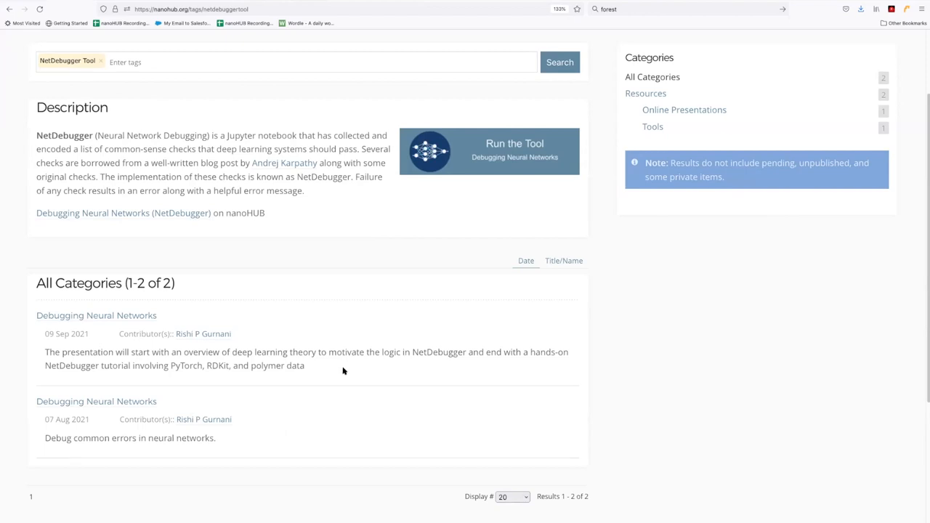
mouse_move(414, 288)
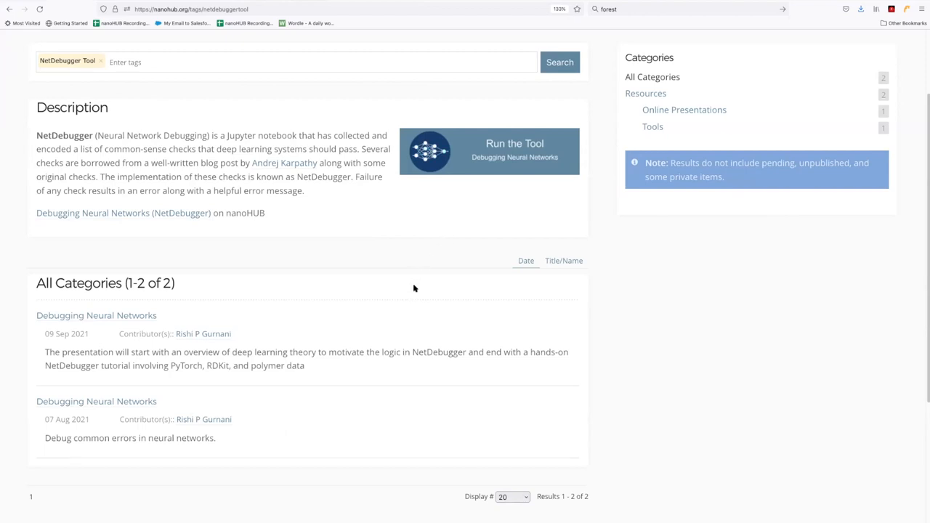
mouse_move(395, 297)
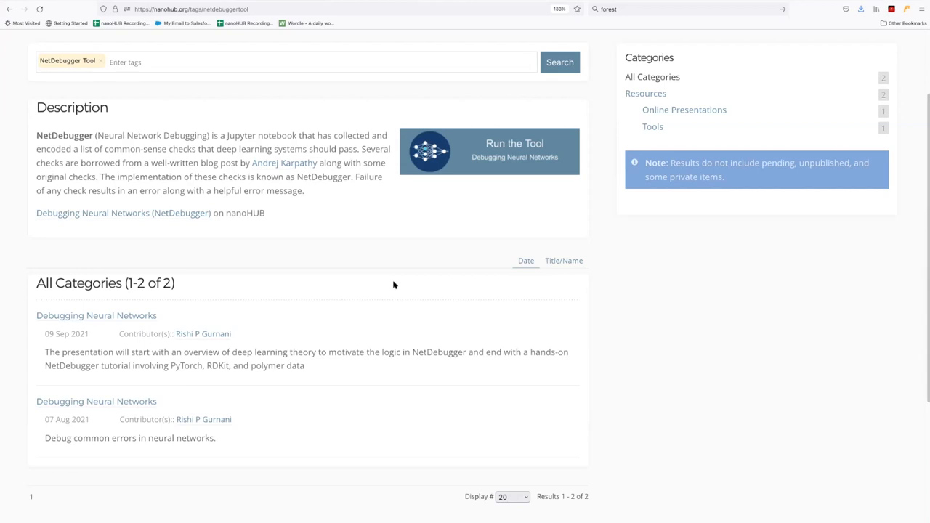
mouse_move(387, 275)
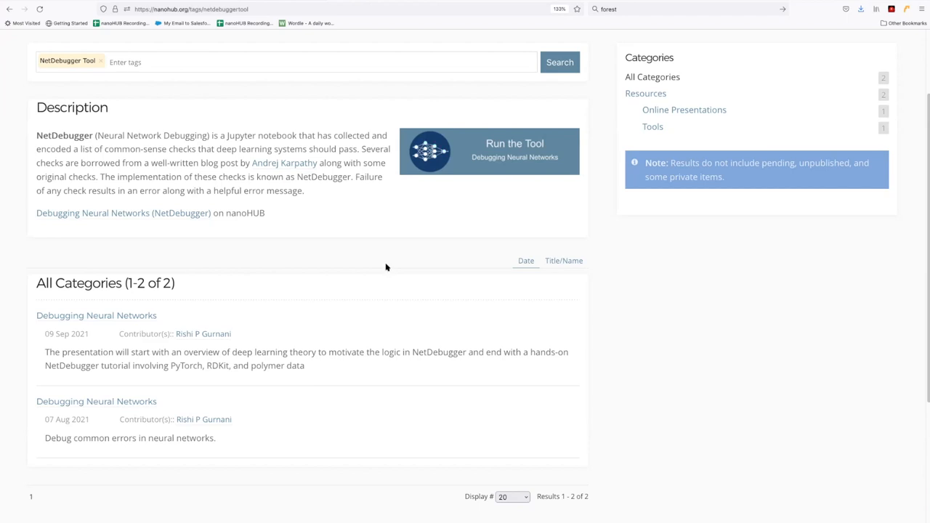
scroll(up, 3)
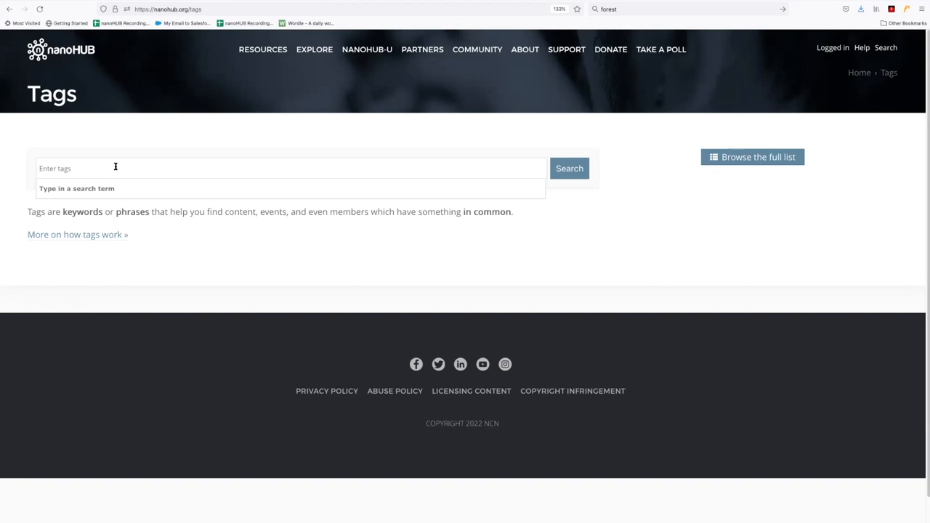
- Enter 'carb' in the tag field and pick 'carbon nanotubes' from the suggestions
text(carbon)
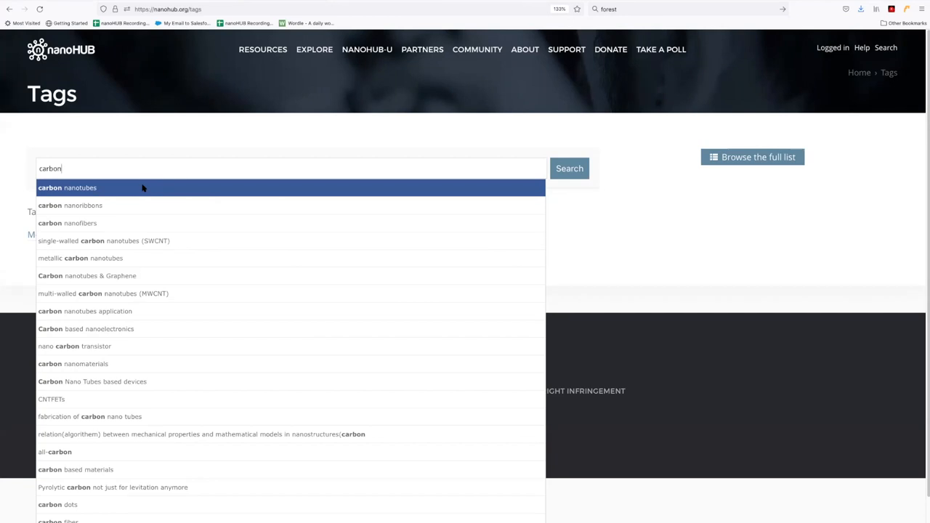
mouse_move(139, 241)
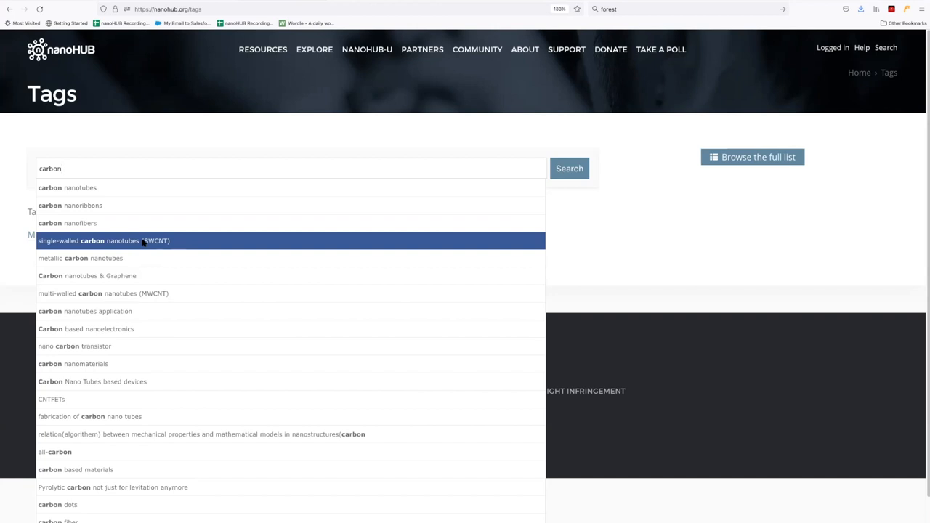
mouse_move(147, 294)
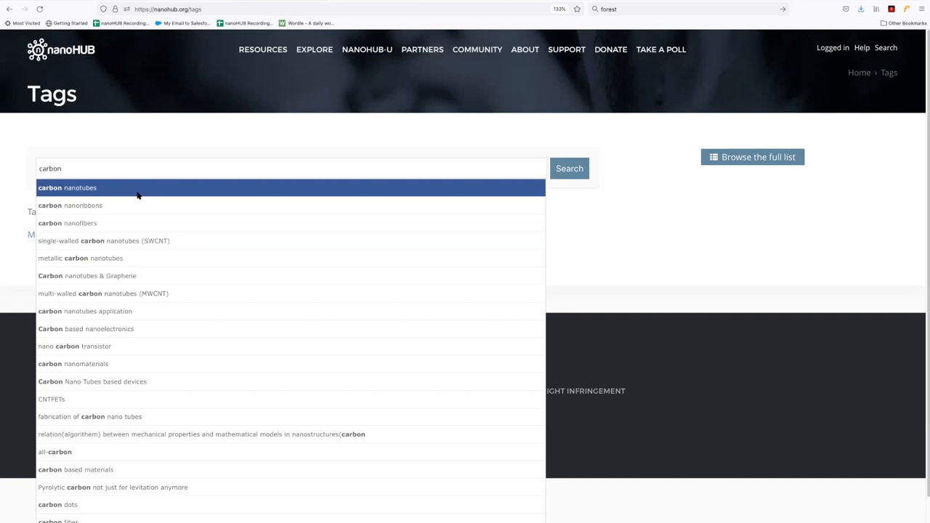
mouse_move(165, 311)
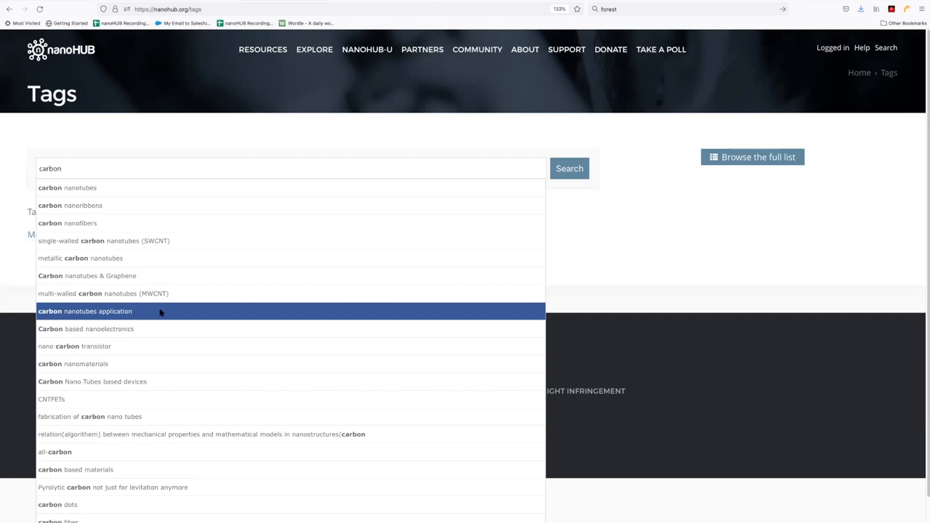
mouse_move(146, 294)
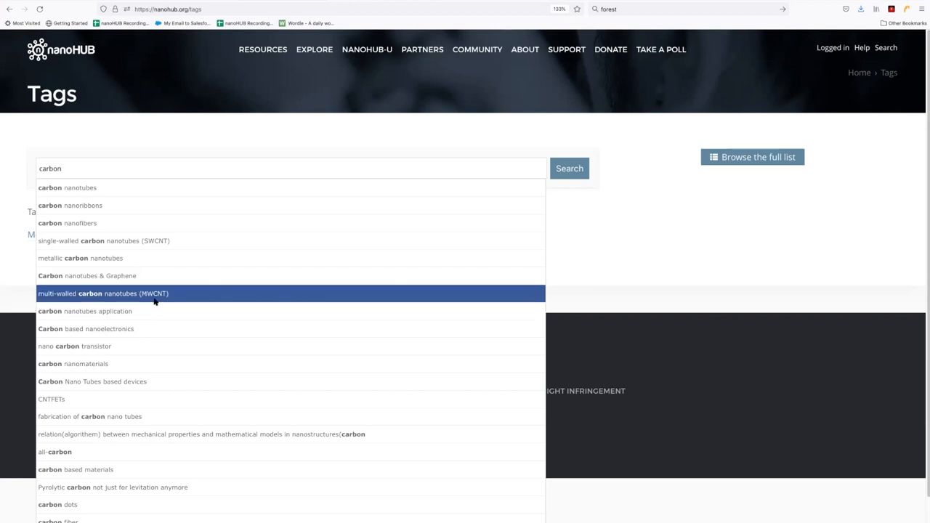
click(68, 187)
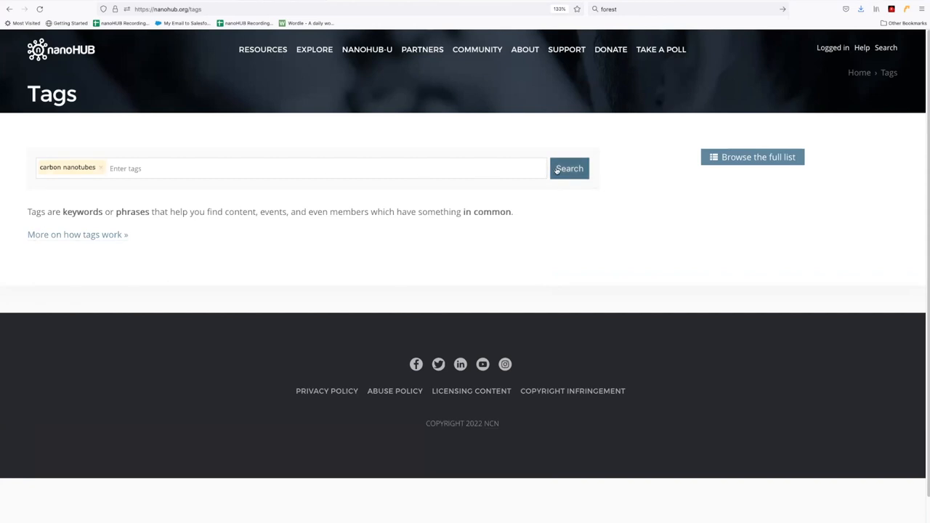
- Run the tag search to show the 286 carbon nanotubes items
click(569, 167)
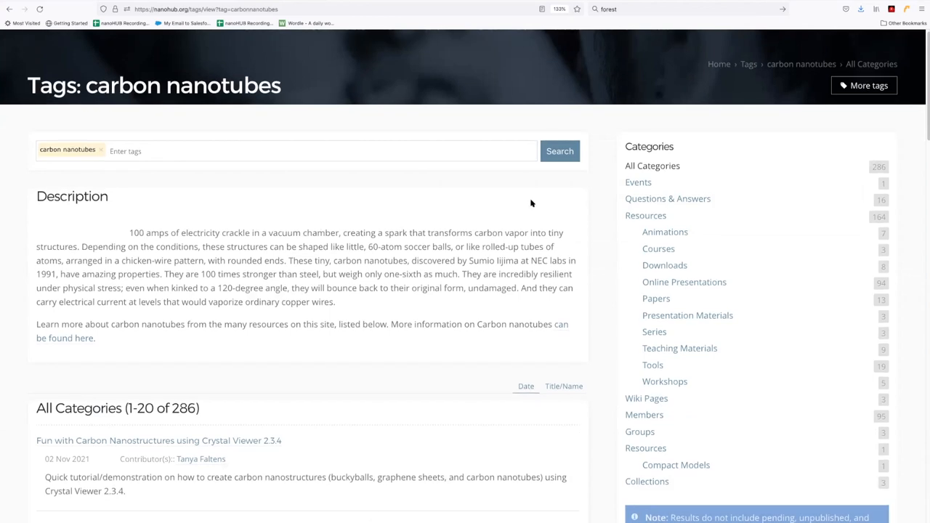
mouse_move(550, 210)
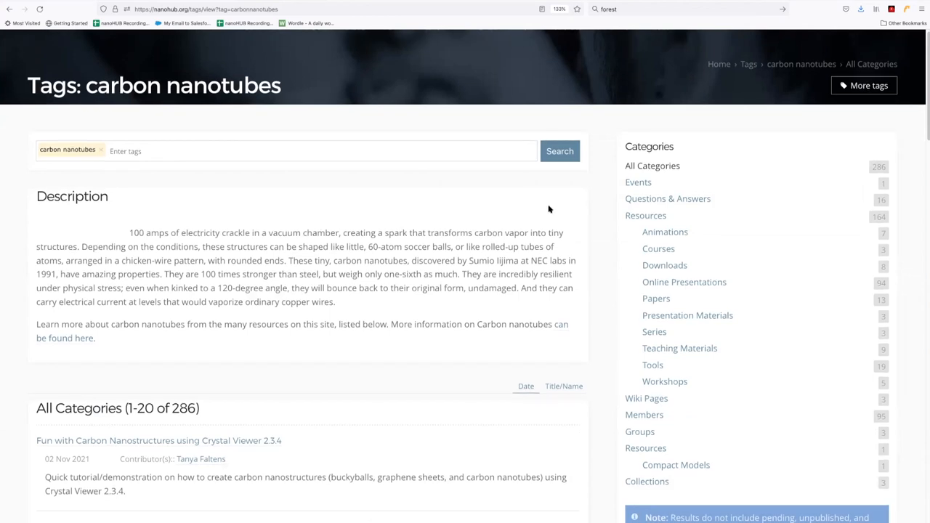
mouse_move(602, 231)
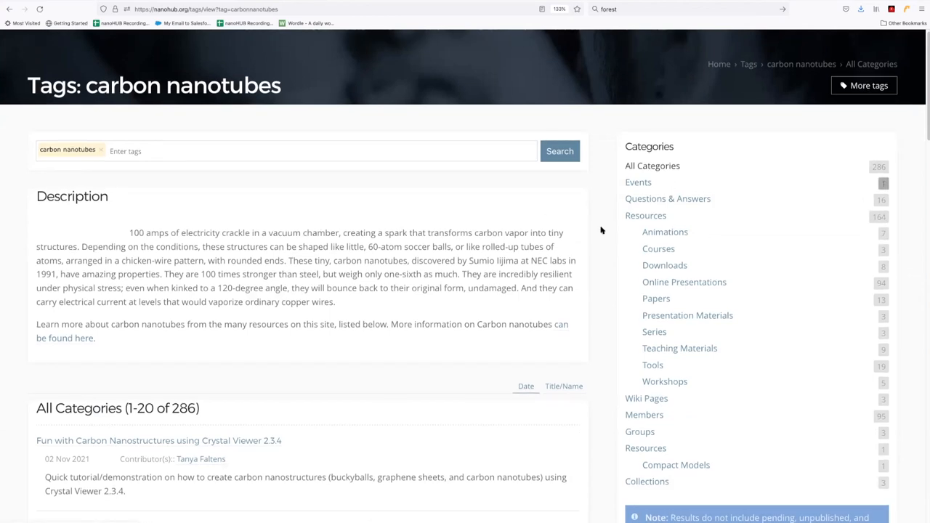
mouse_move(547, 319)
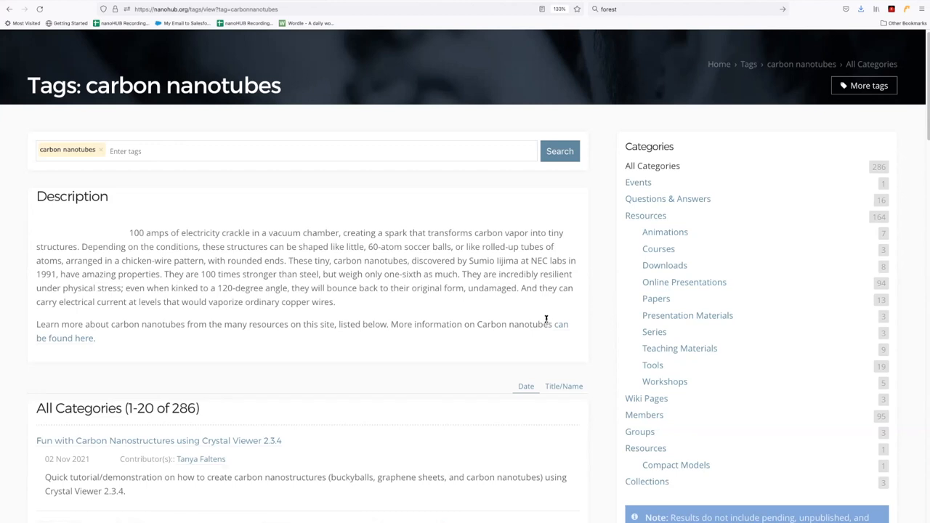
mouse_move(550, 318)
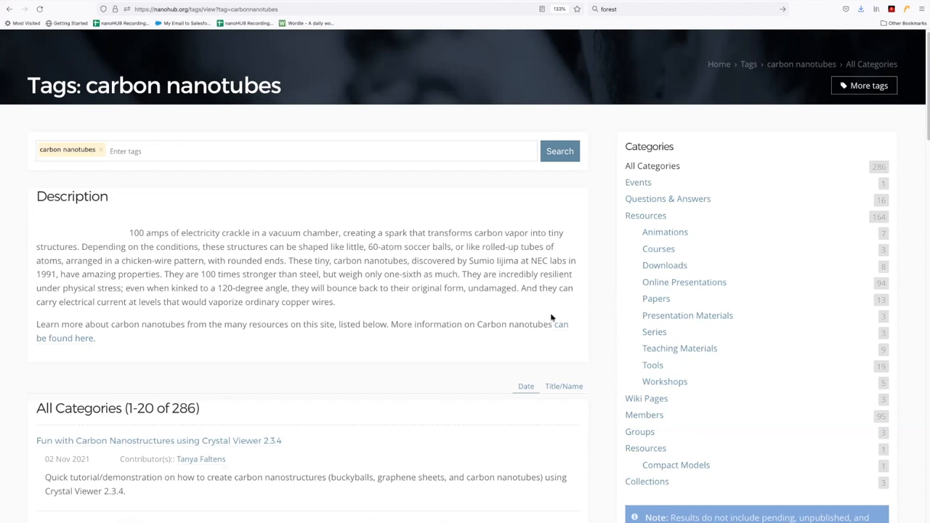